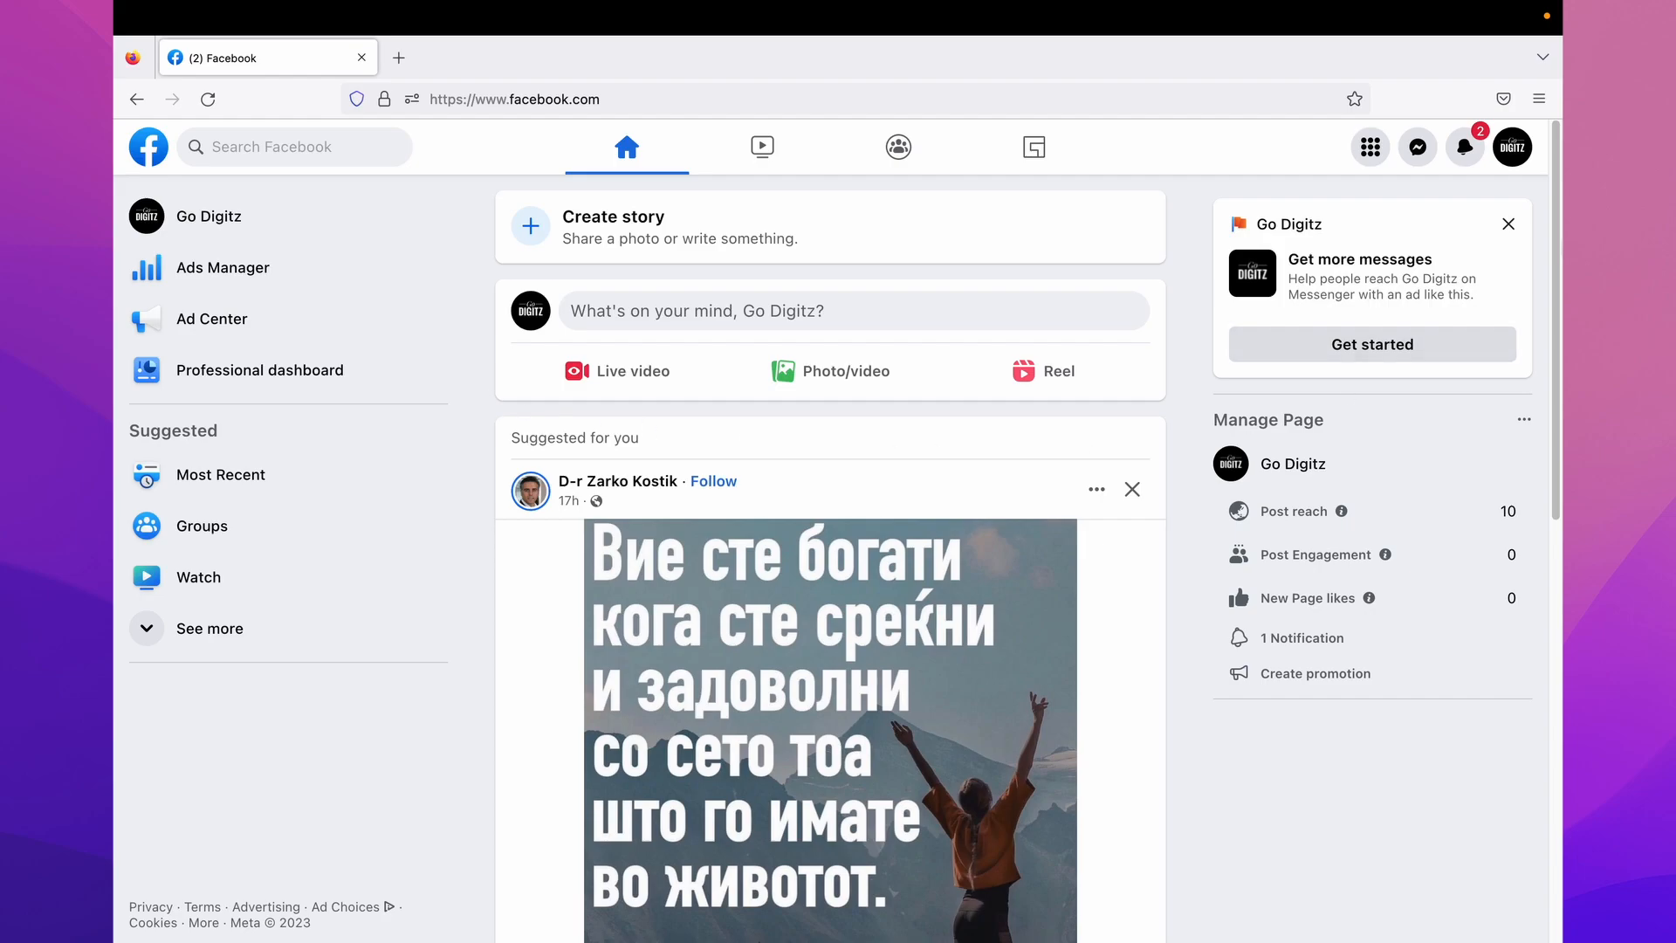
pyautogui.moveTo(1512, 147)
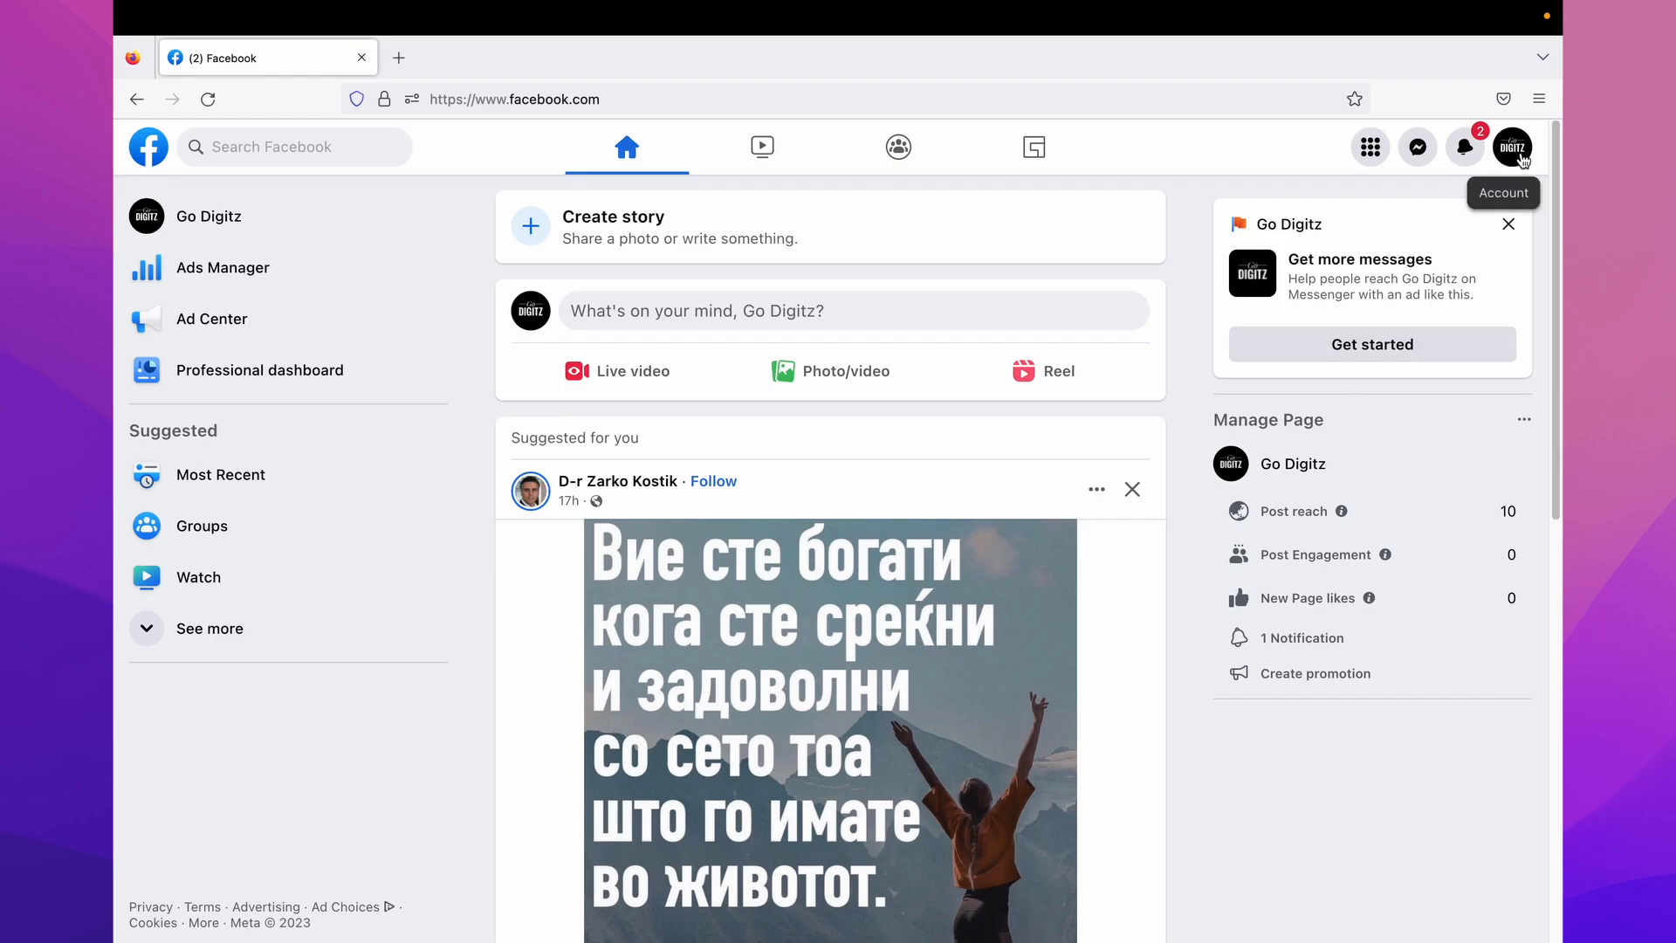
# - Reach the Settings & privacy submenu for the Go Digitz page from the account avatar
pyautogui.click(1512, 147)
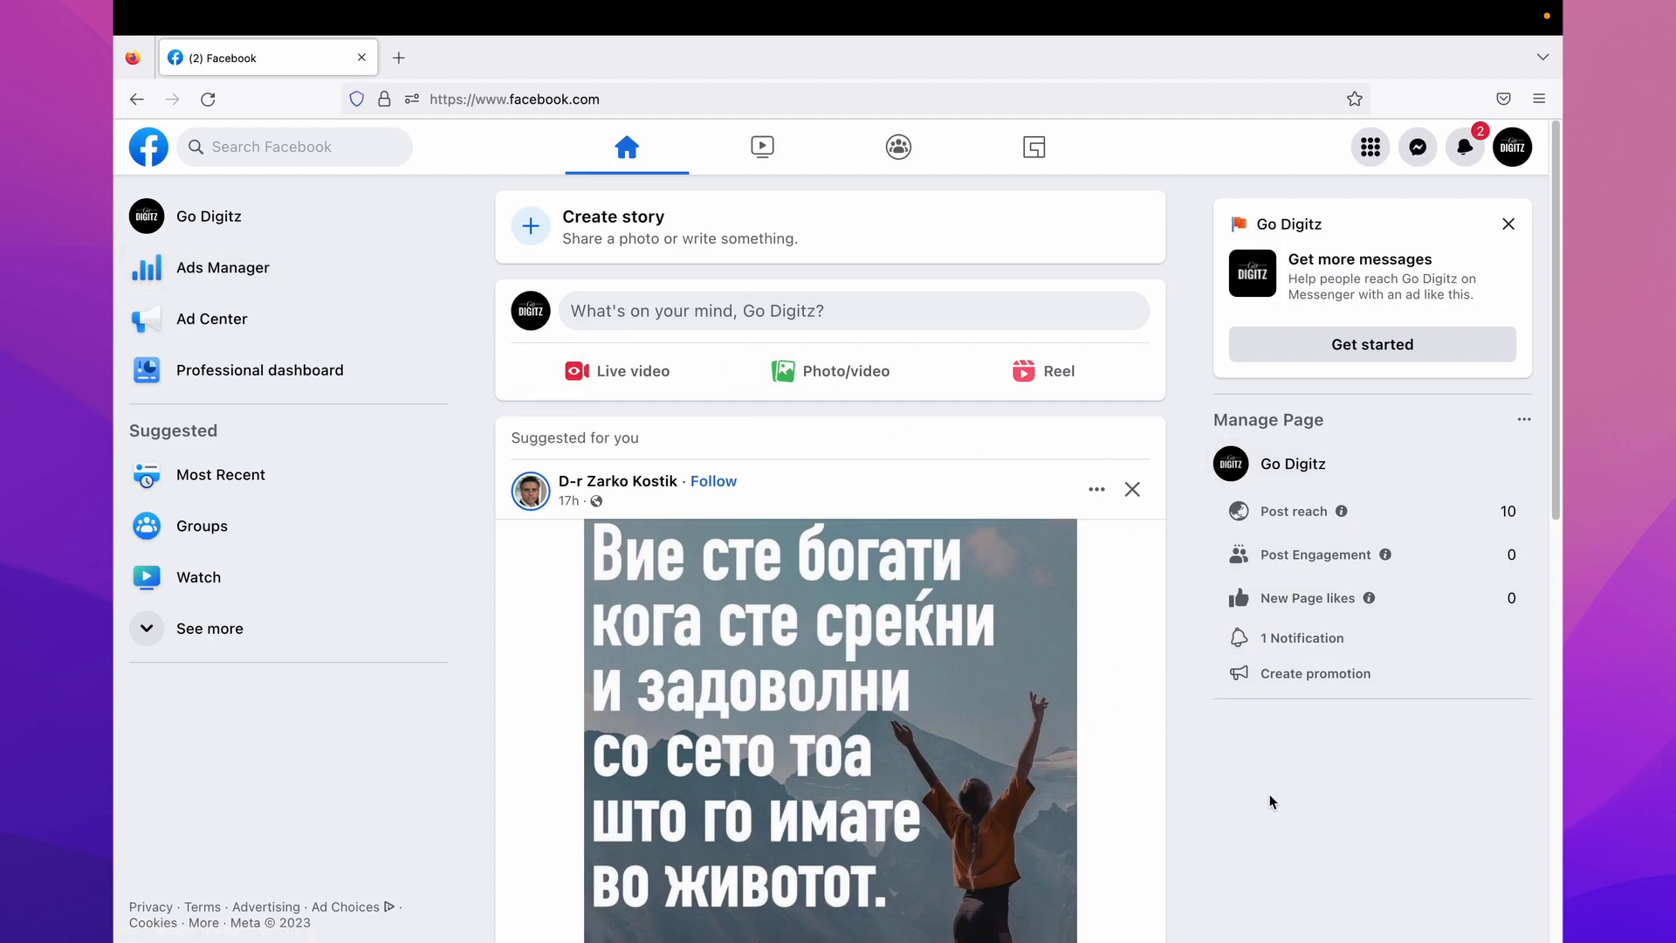
pyautogui.moveTo(1512, 146)
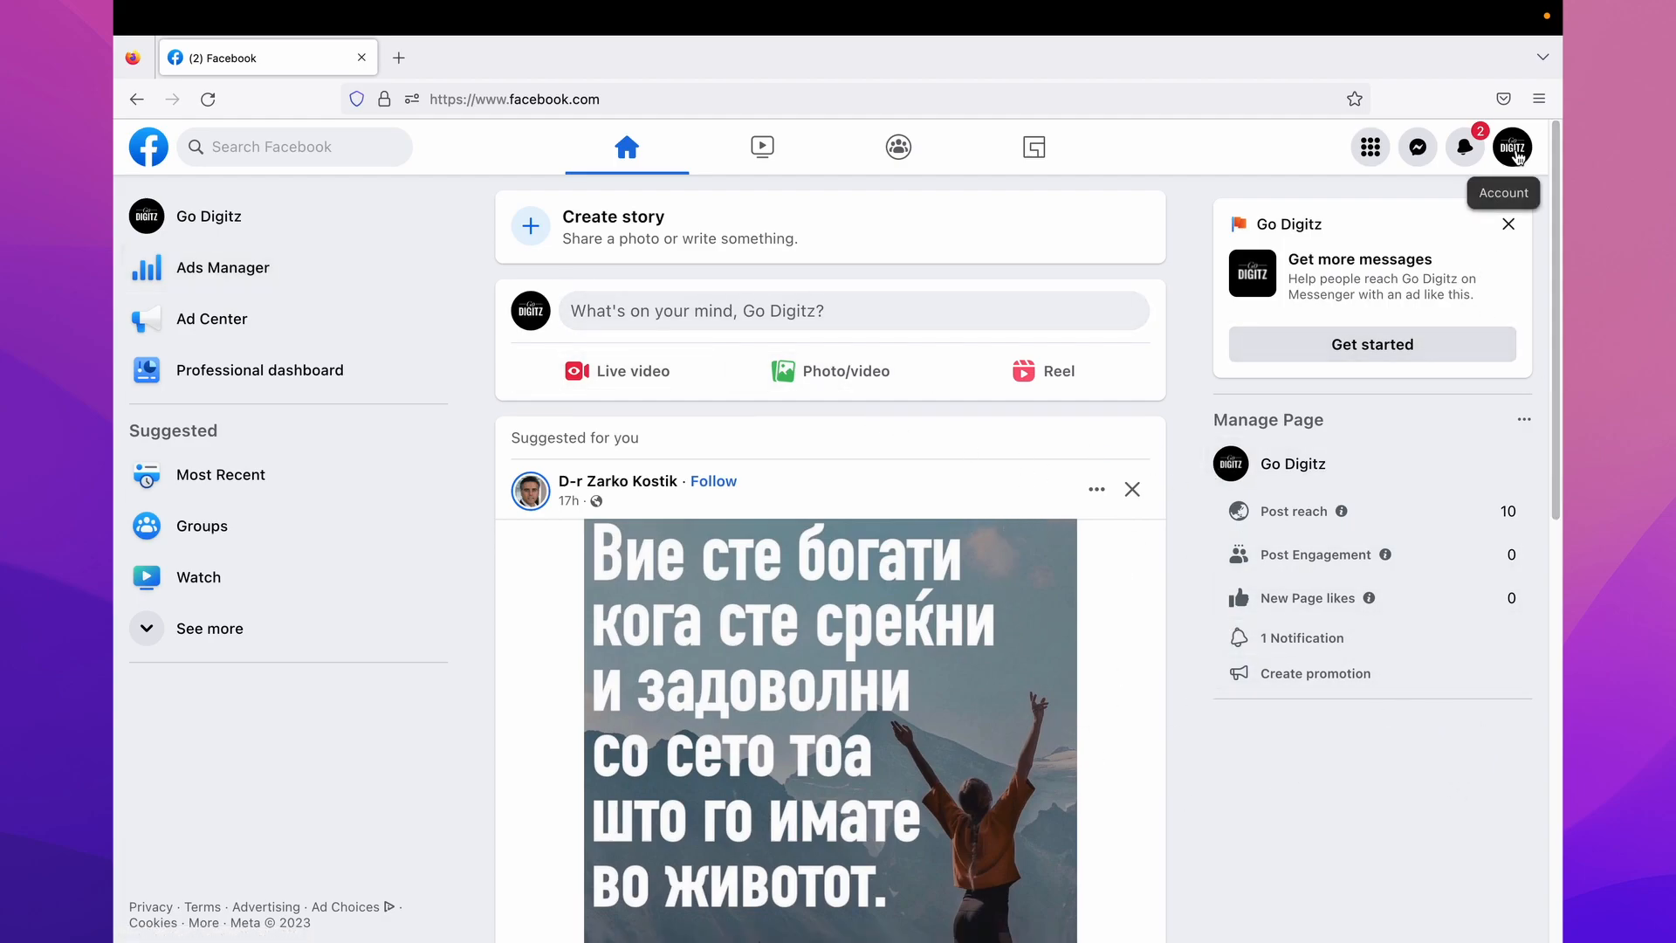
pyautogui.click(1512, 147)
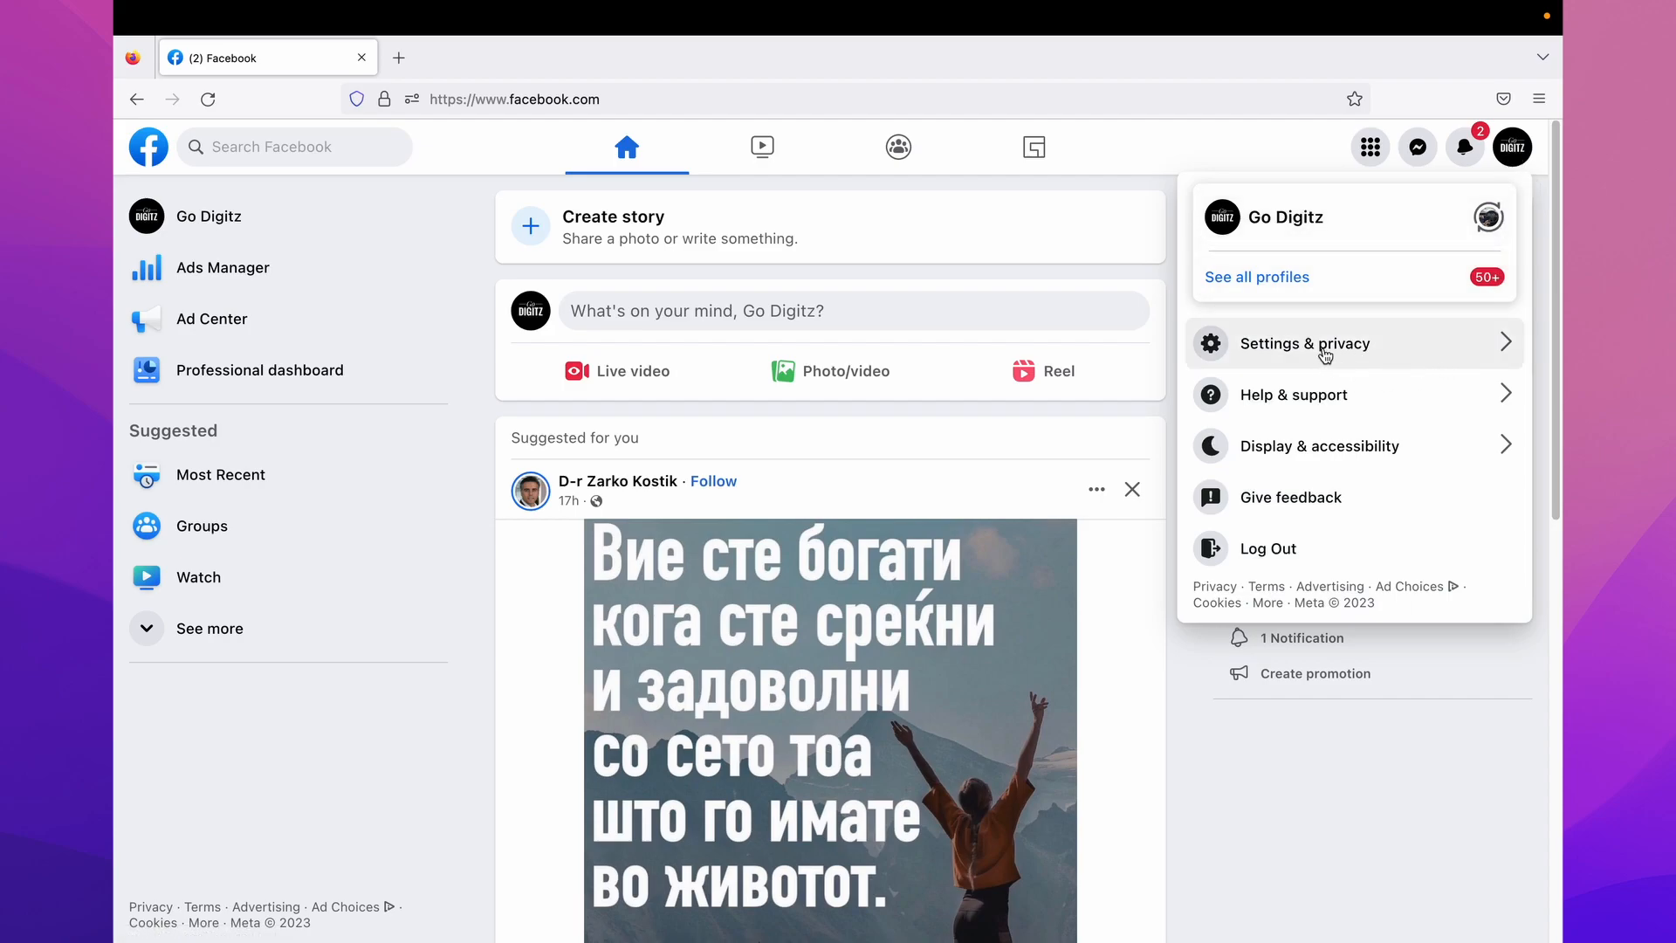
pyautogui.click(1324, 342)
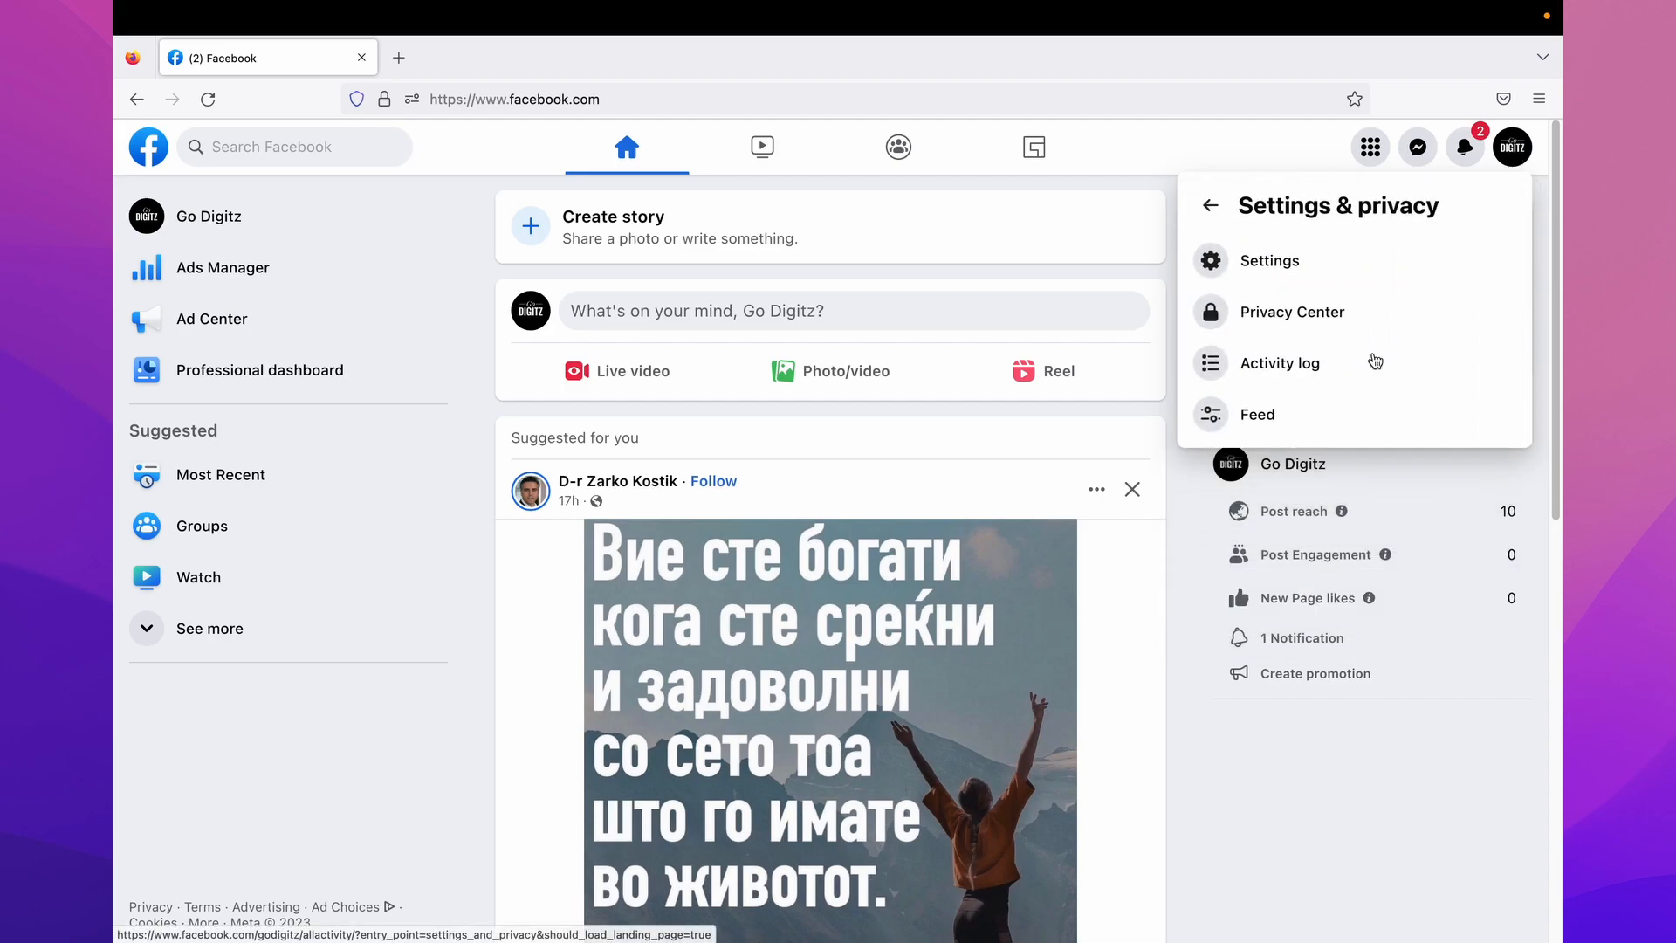
pyautogui.moveTo(1294, 281)
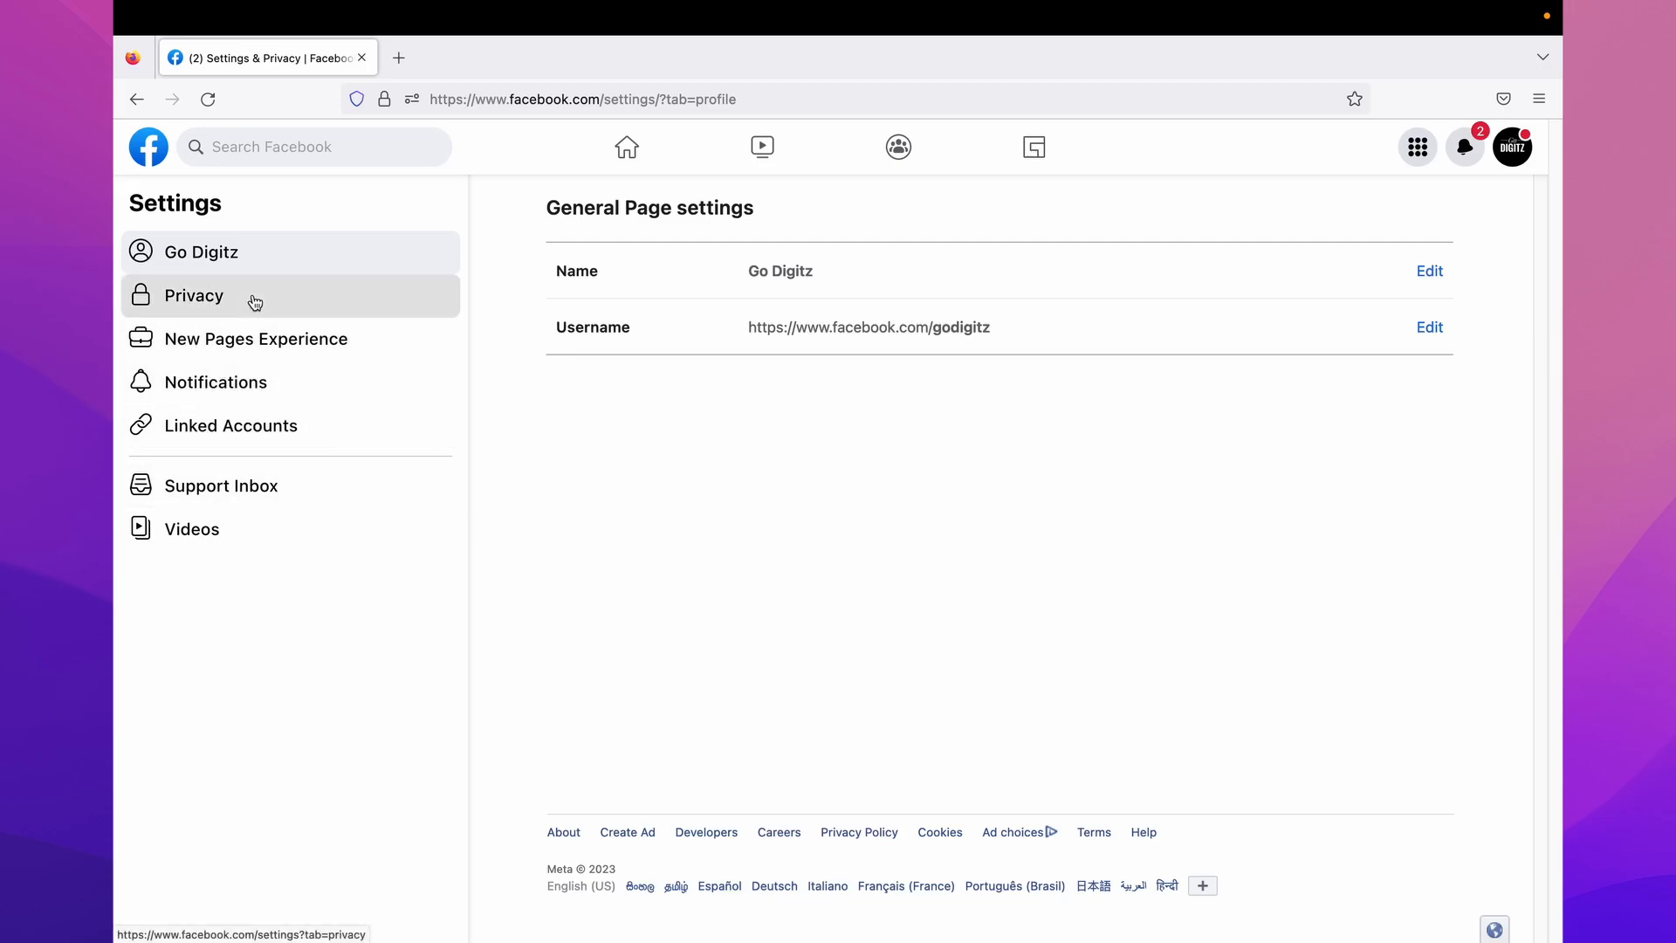
# - Go through Privacy to the Facebook Page information settings for Go Digitz
pyautogui.click(194, 296)
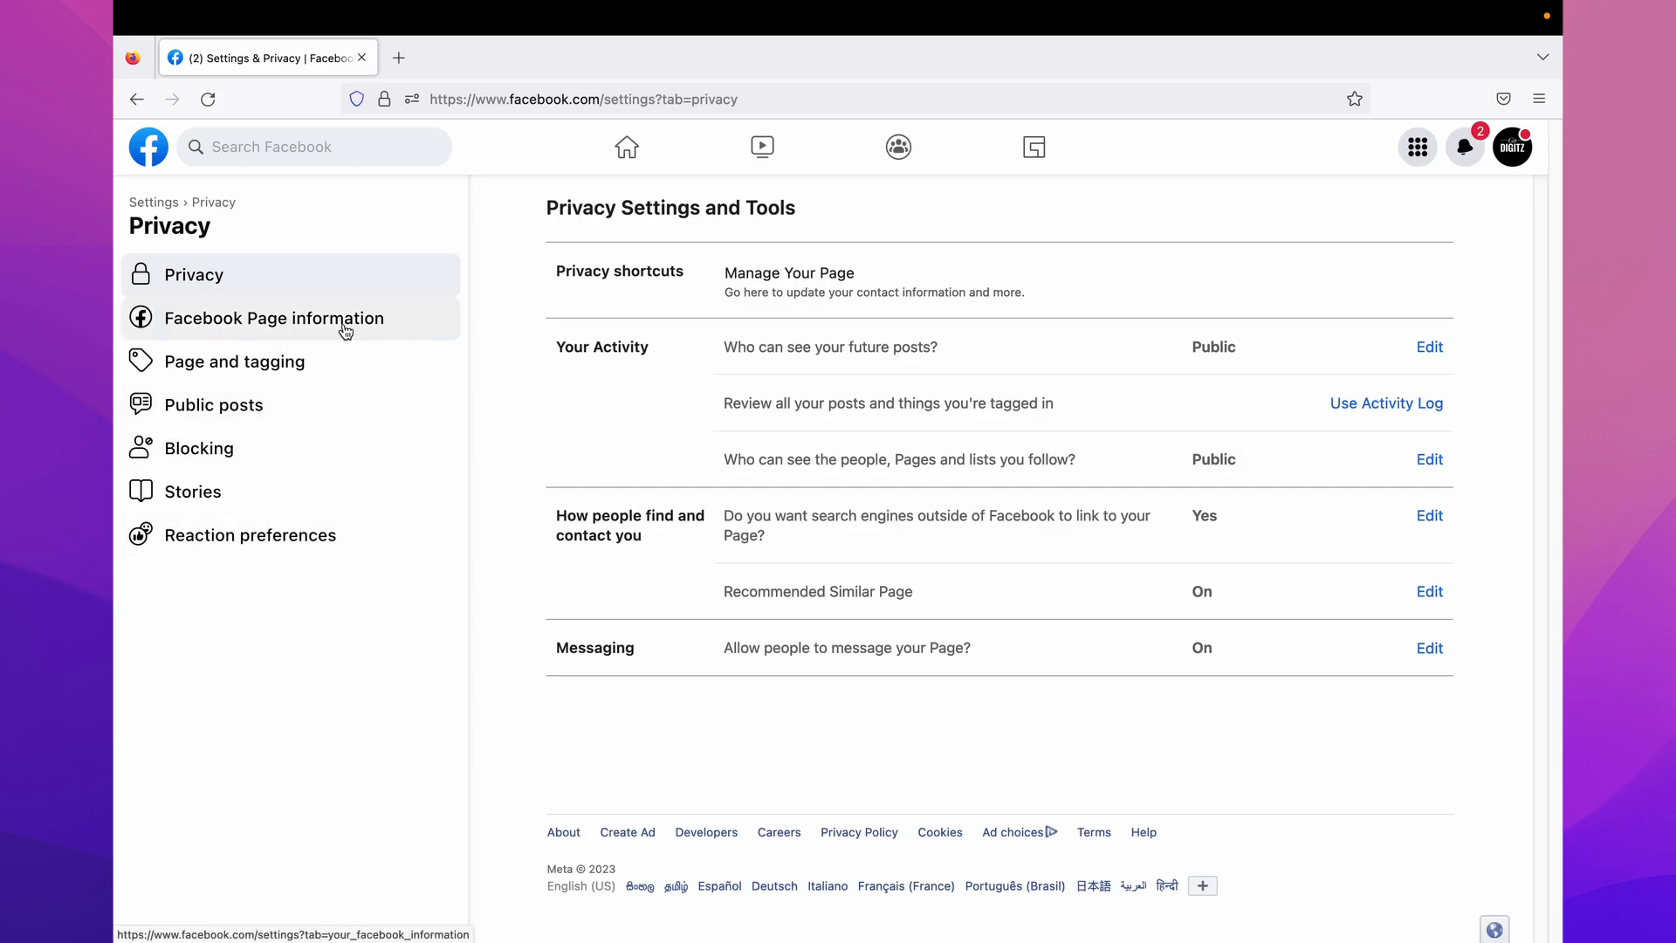
pyautogui.click(274, 317)
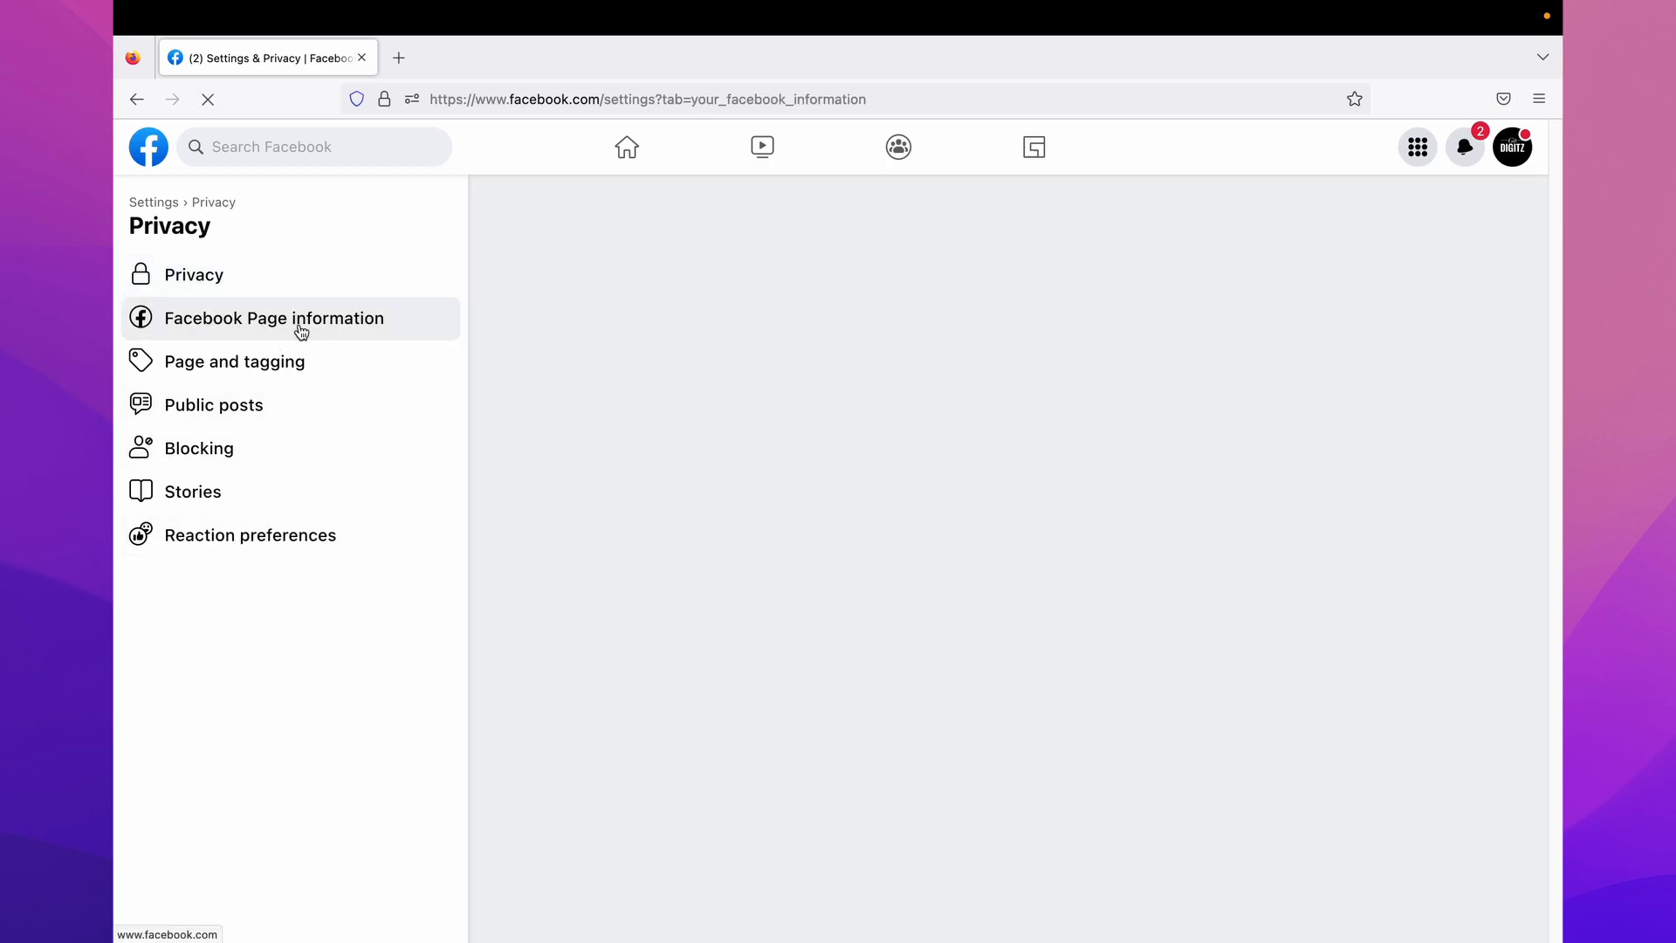
pyautogui.click(274, 318)
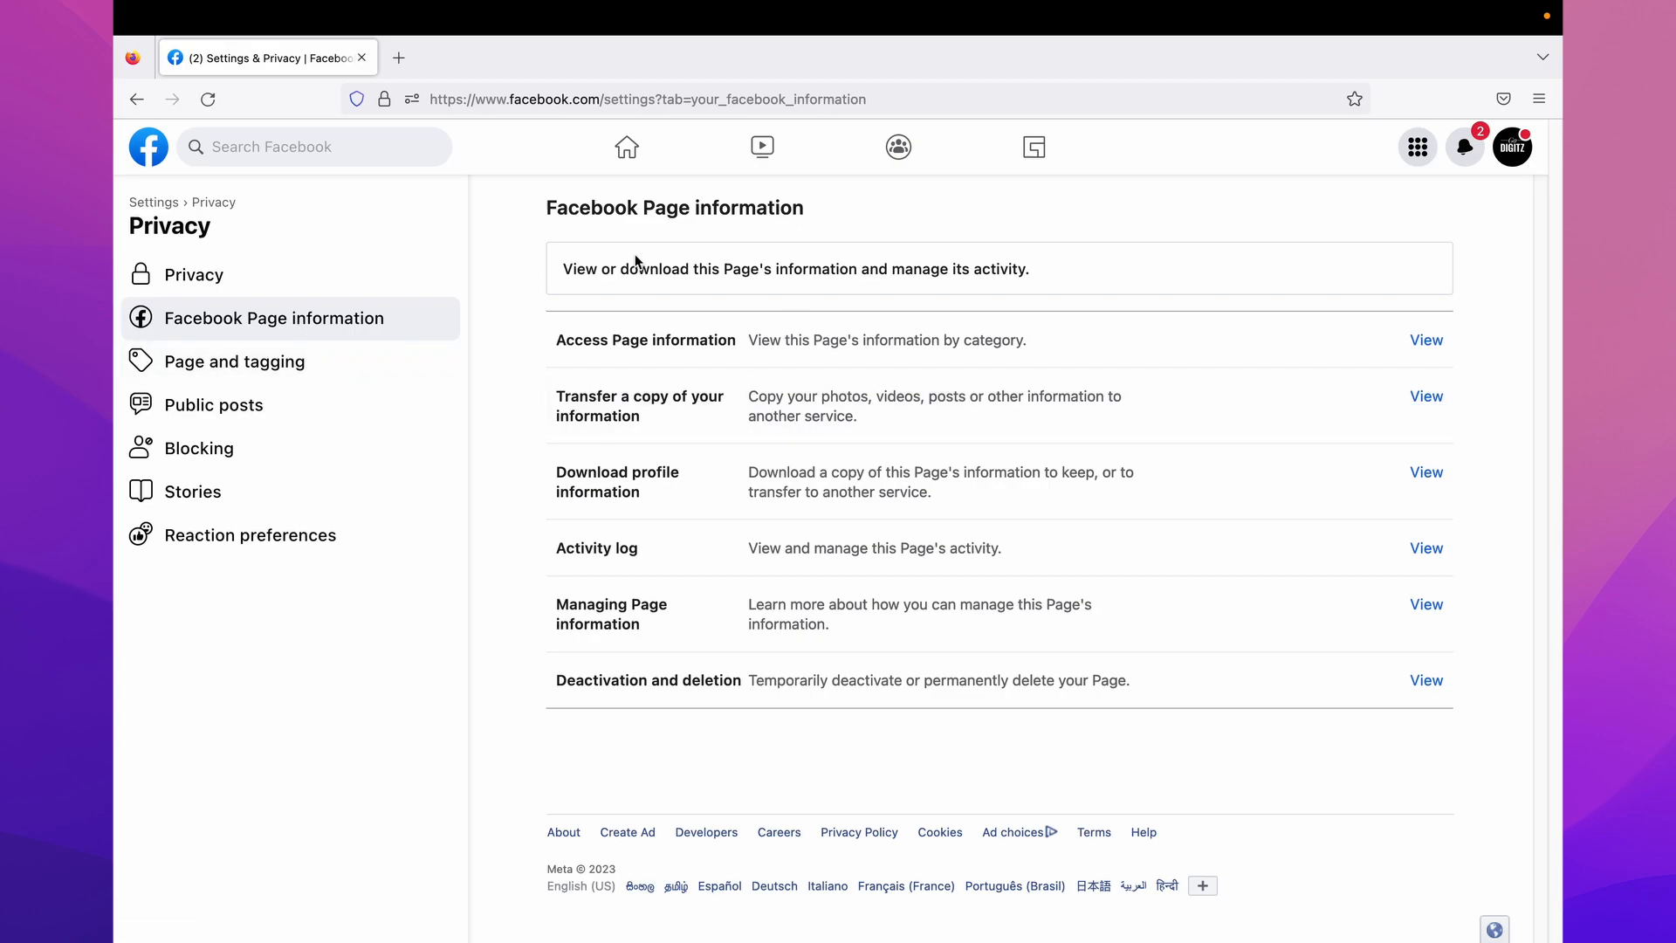
pyautogui.moveTo(590, 230)
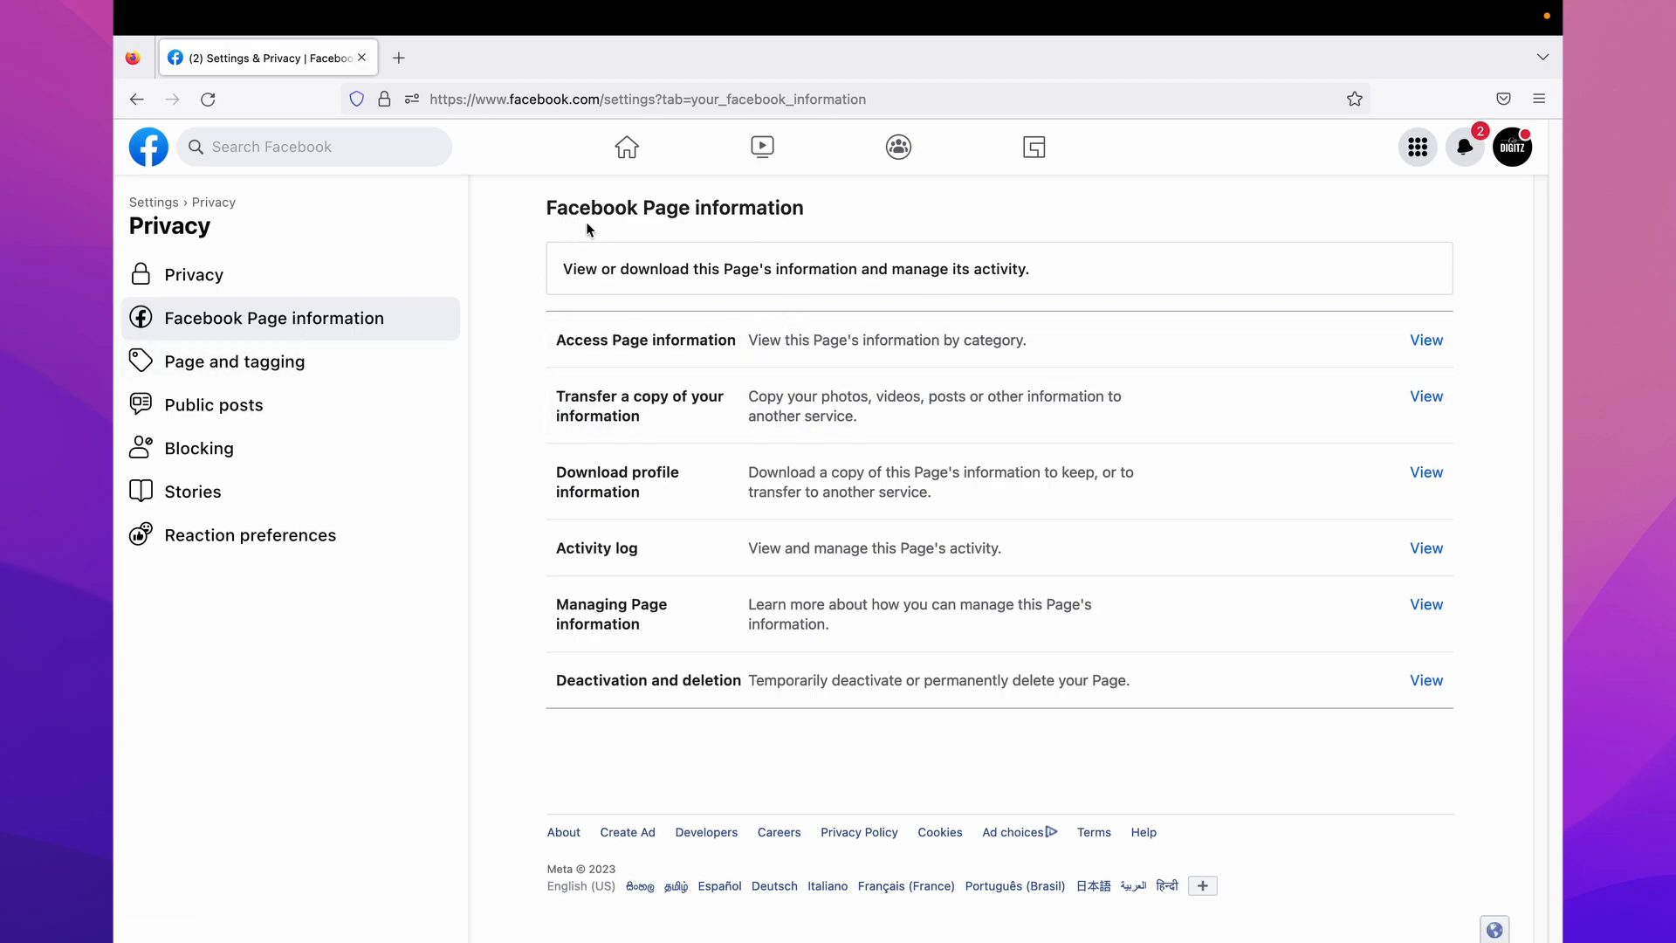
pyautogui.moveTo(768, 217)
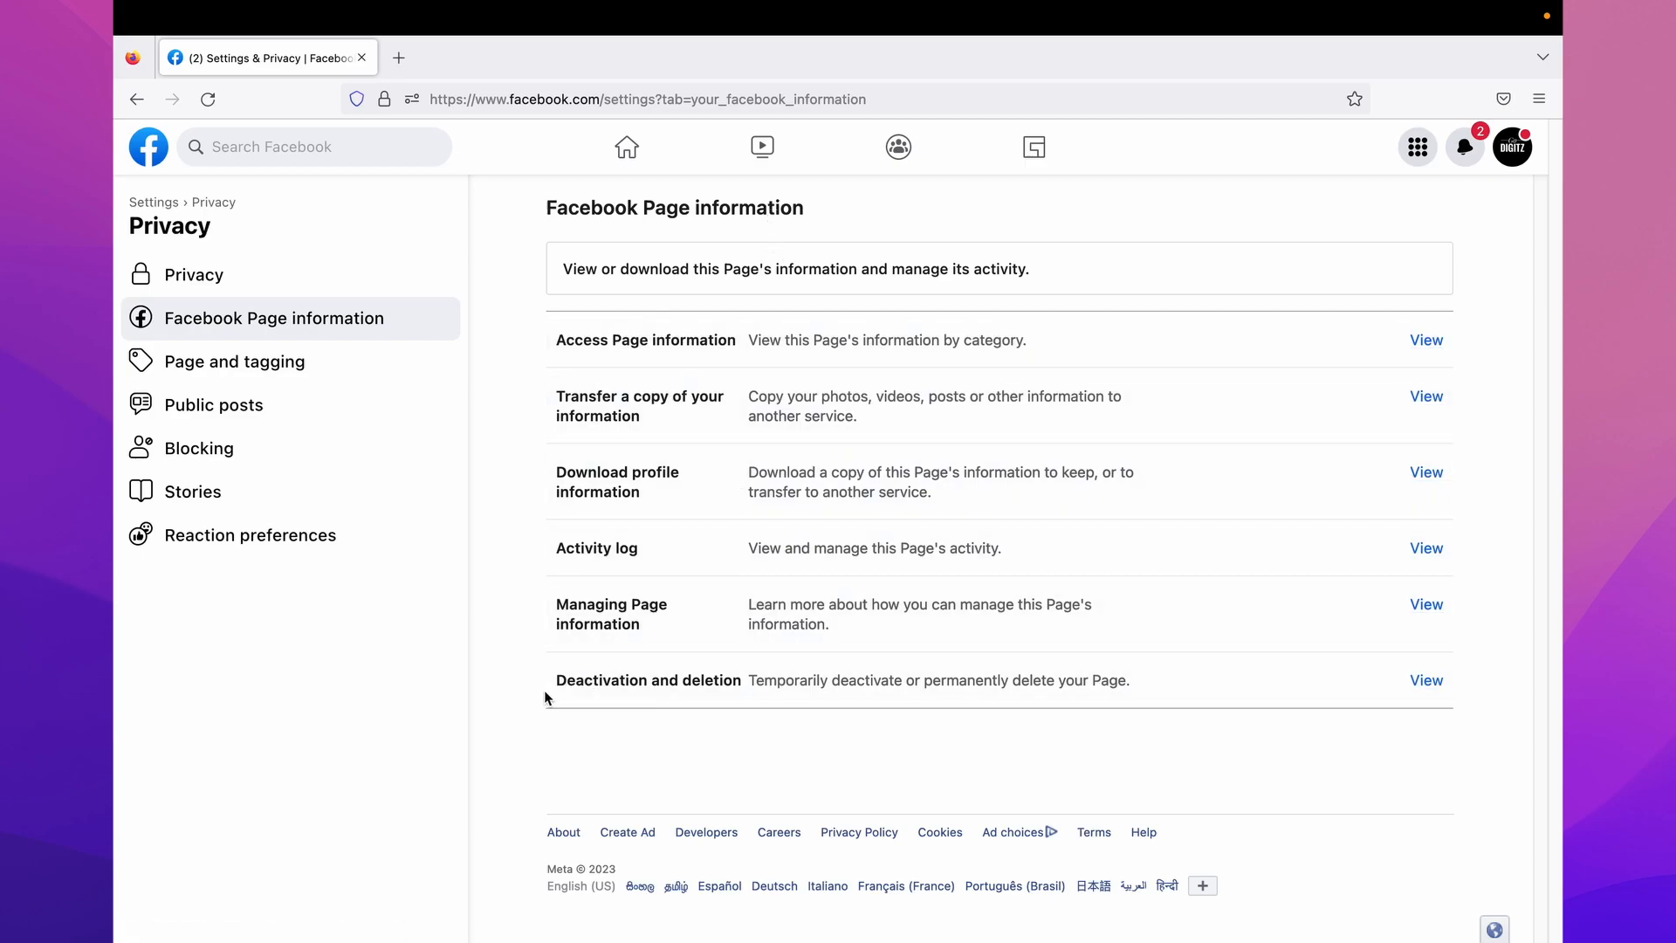
pyautogui.moveTo(717, 702)
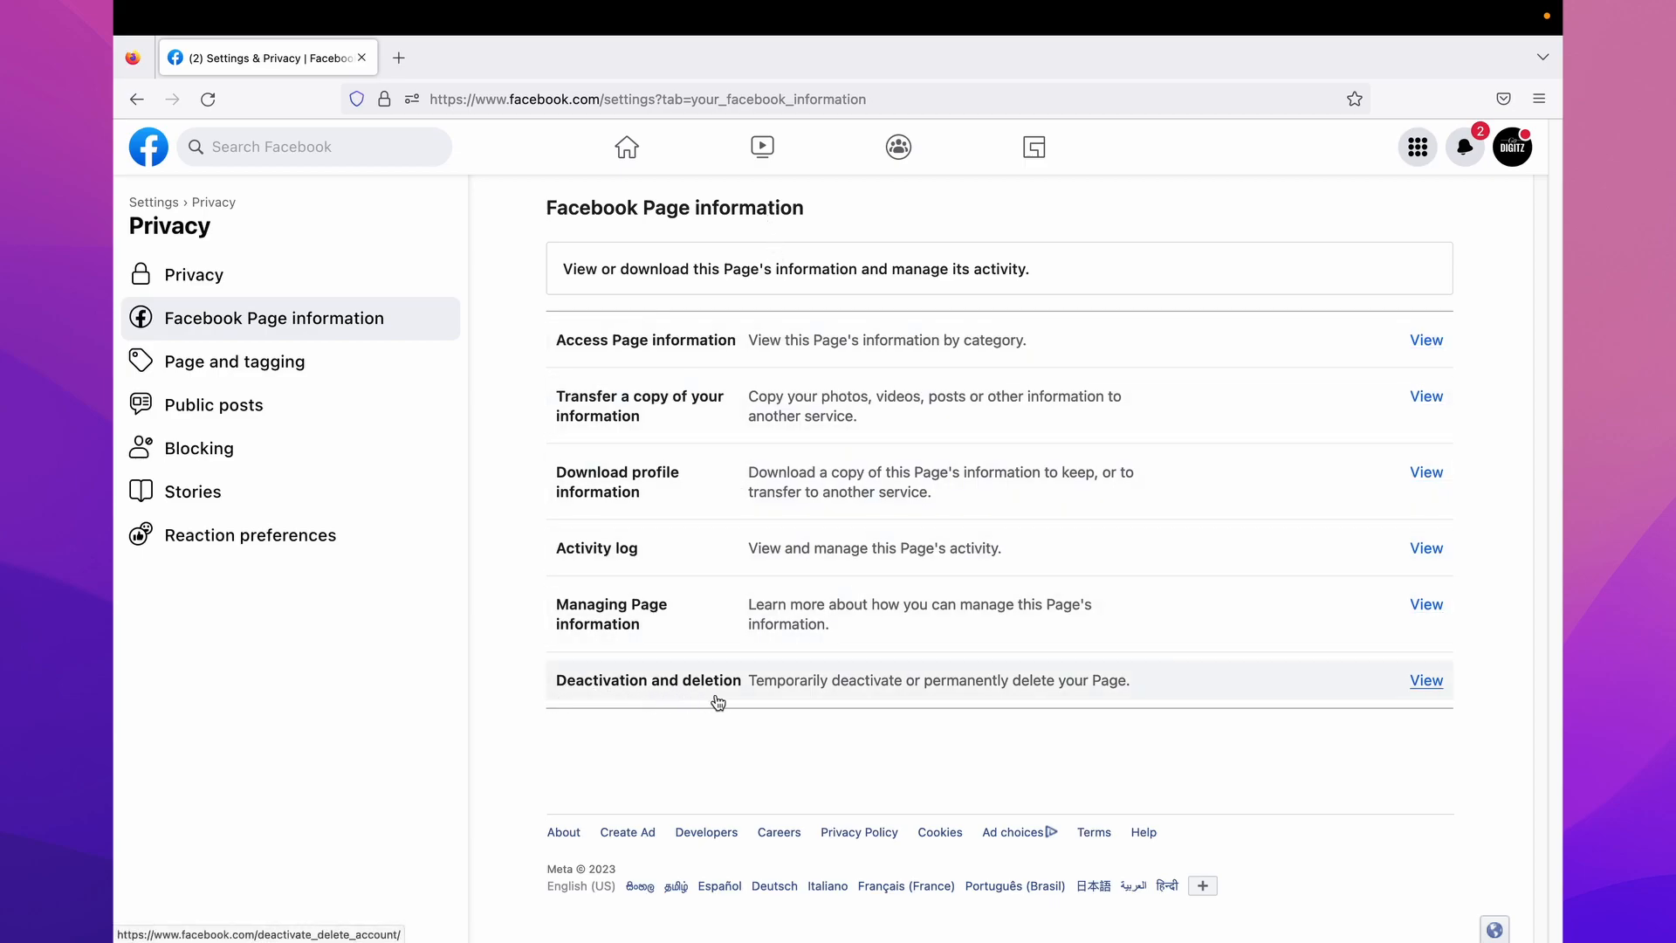
pyautogui.moveTo(1463, 713)
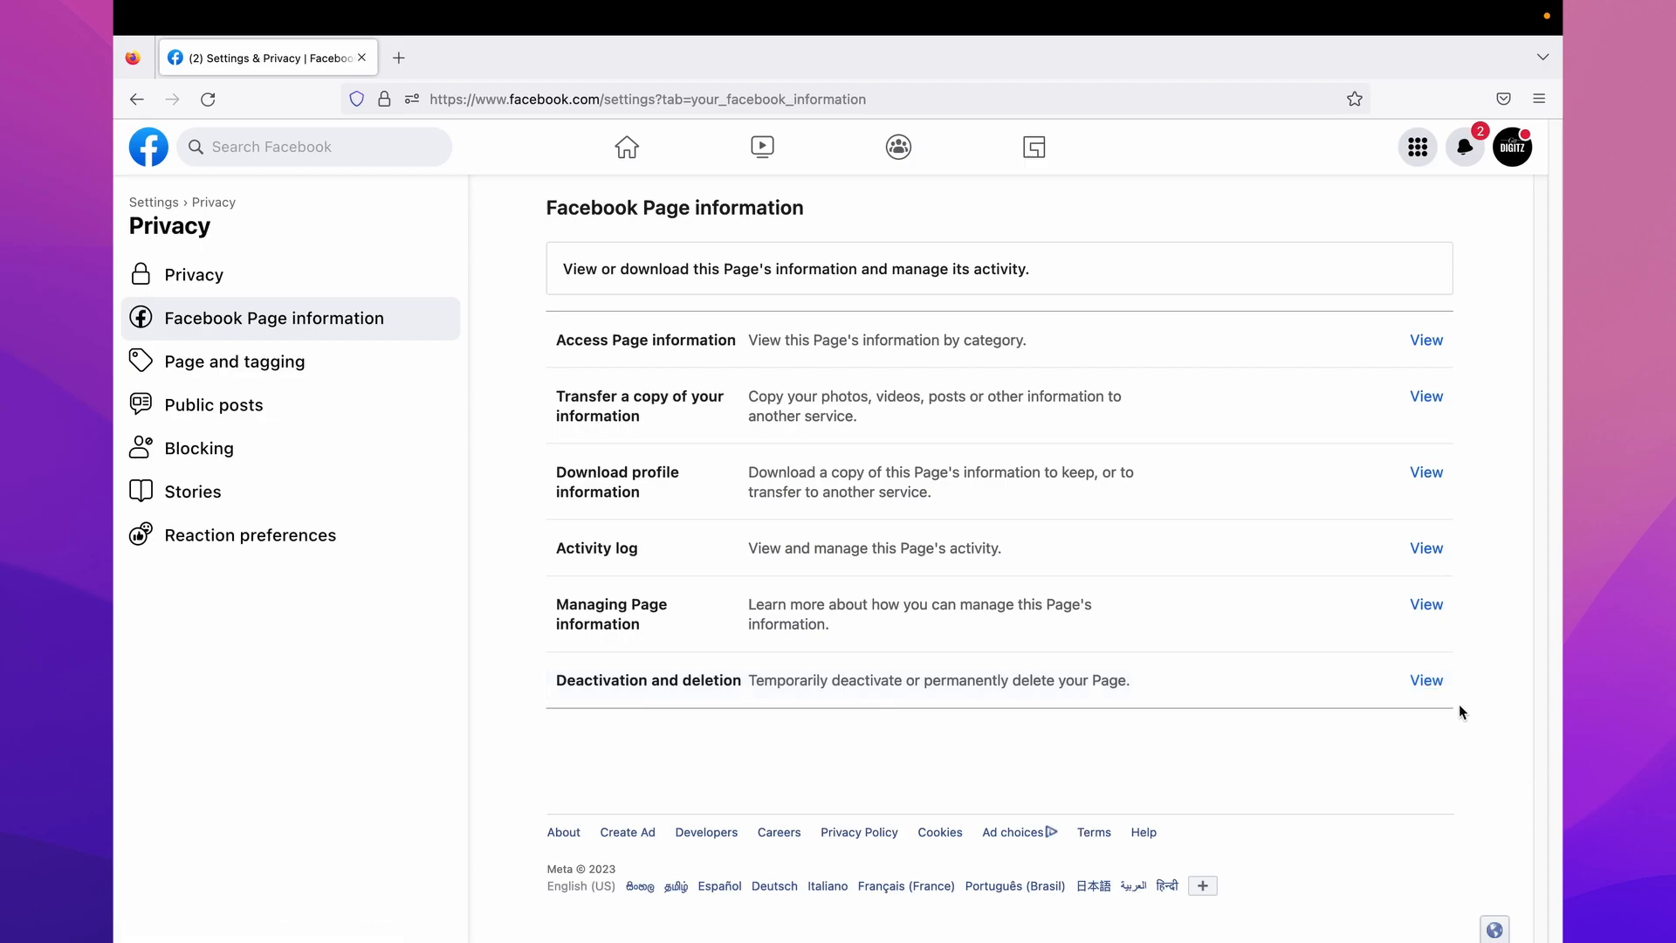
# - View Deactivation and deletion, reaching the dialog with Deactivate Page preselected
pyautogui.click(1425, 679)
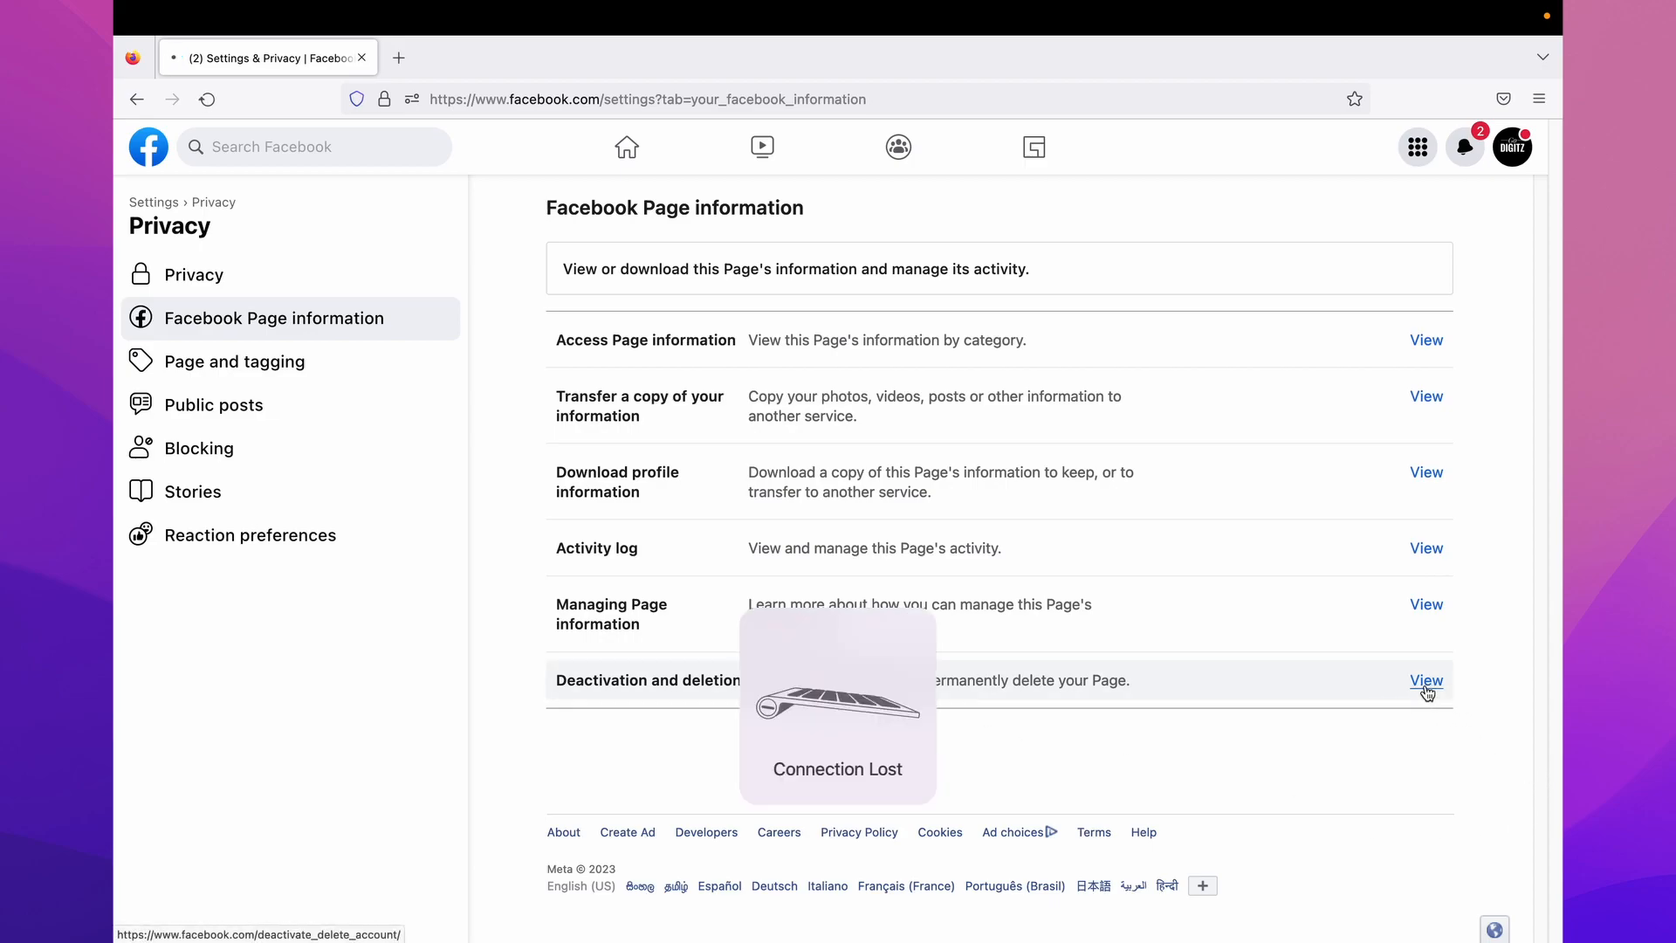
pyautogui.click(1427, 680)
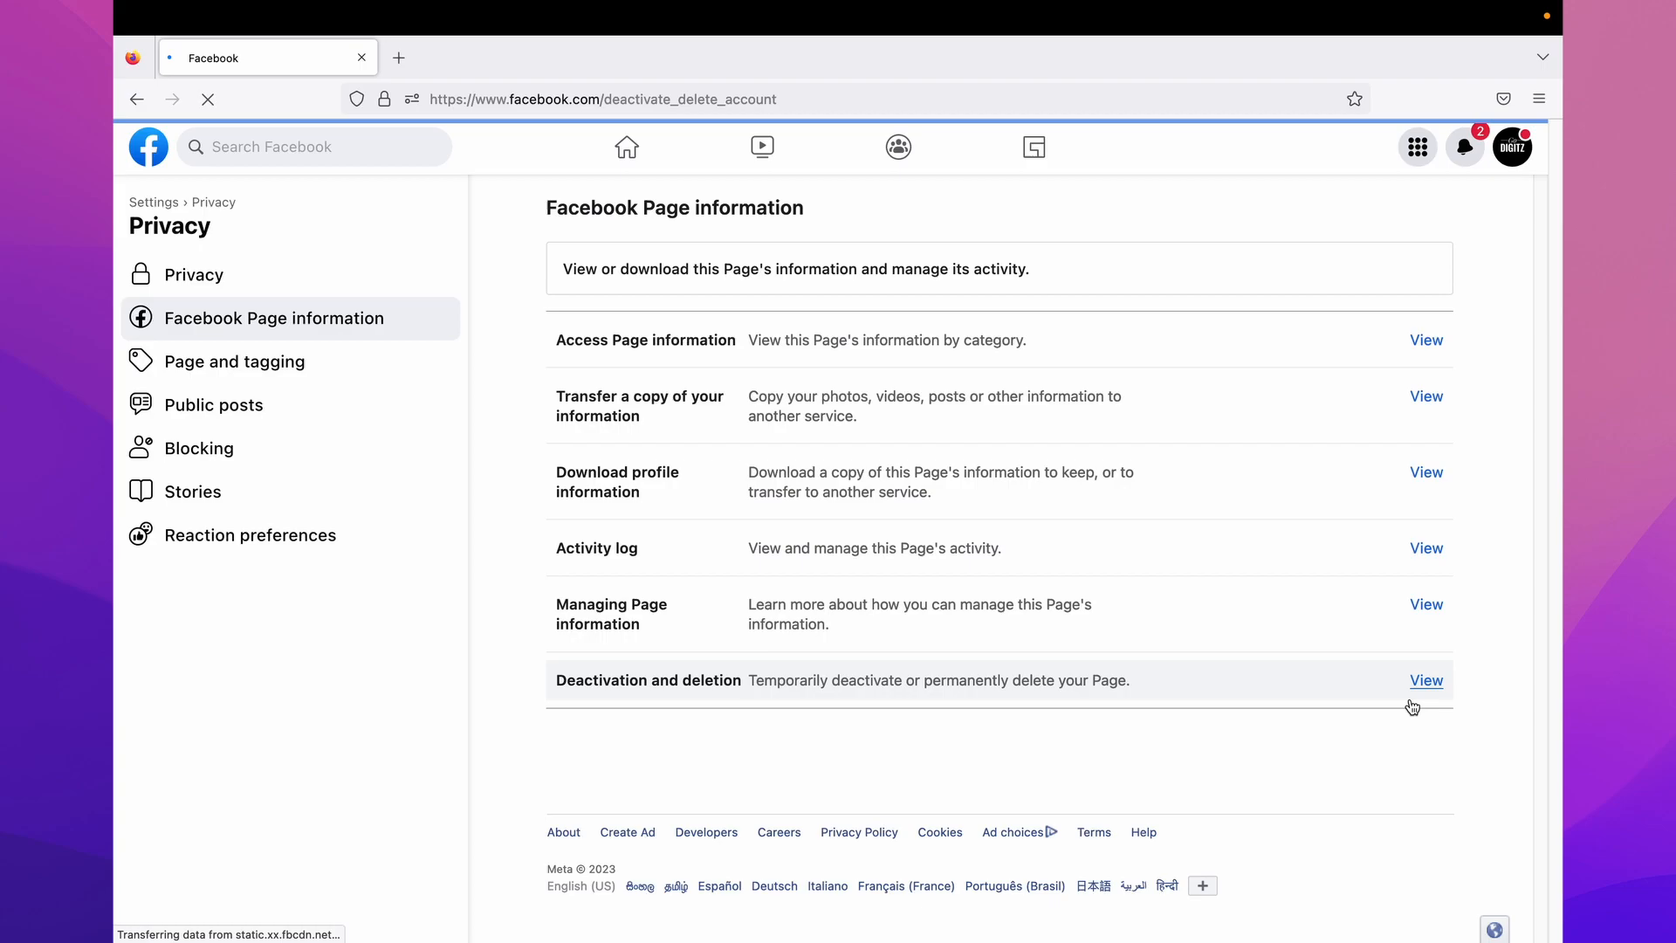
pyautogui.moveTo(1407, 710)
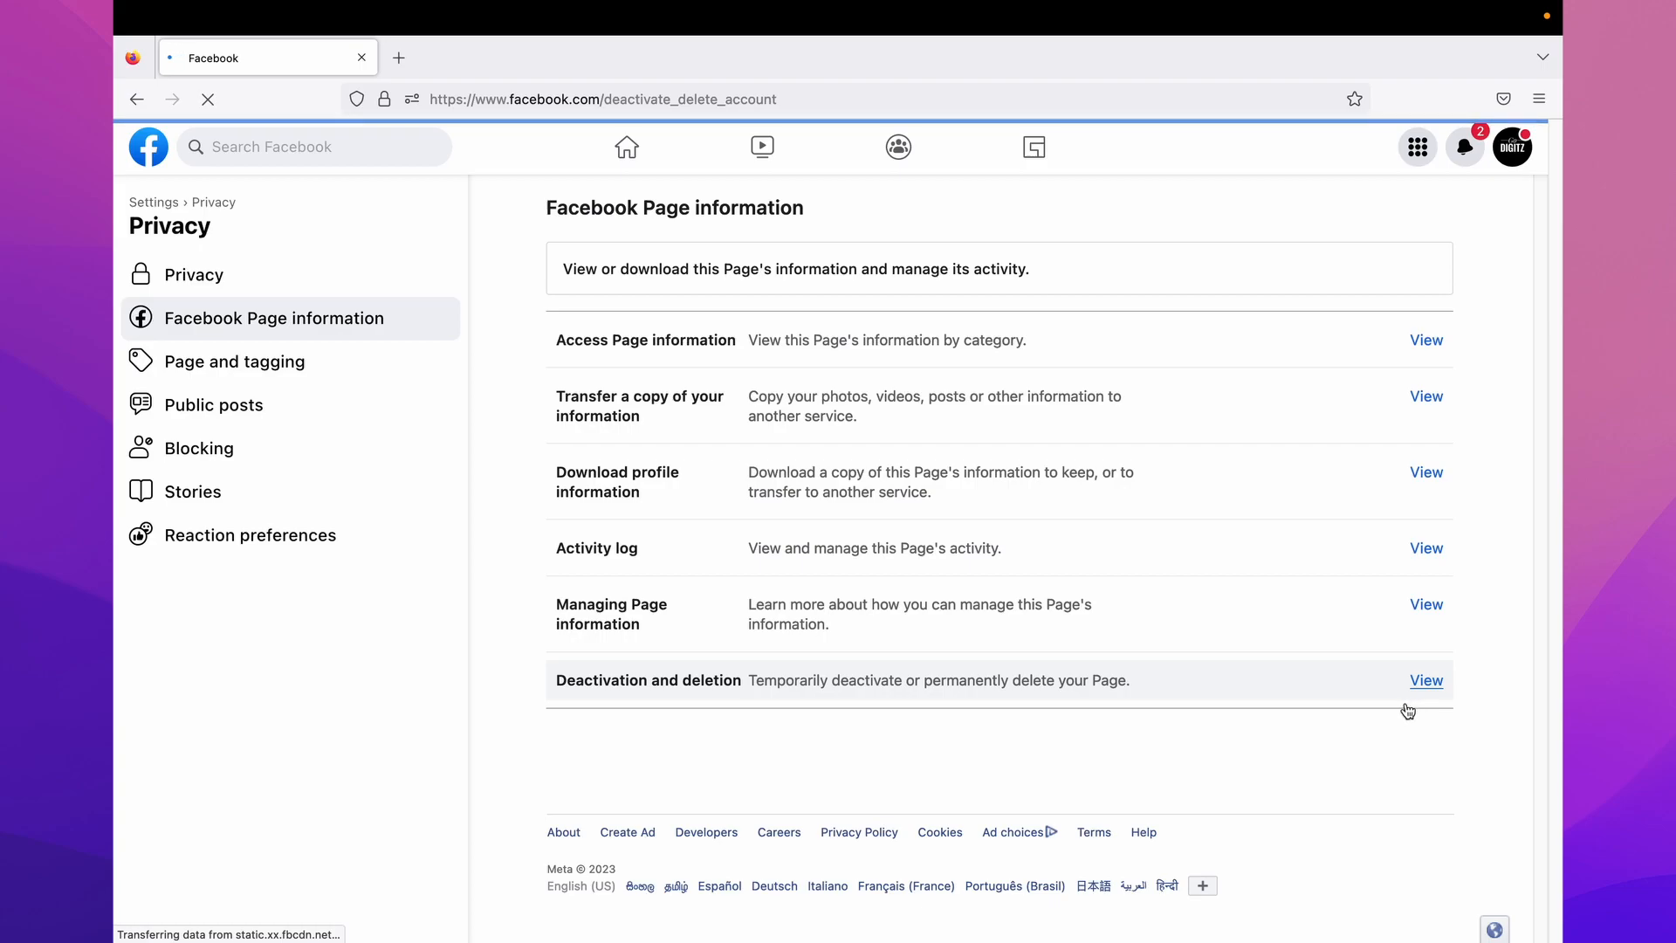
pyautogui.click(1426, 679)
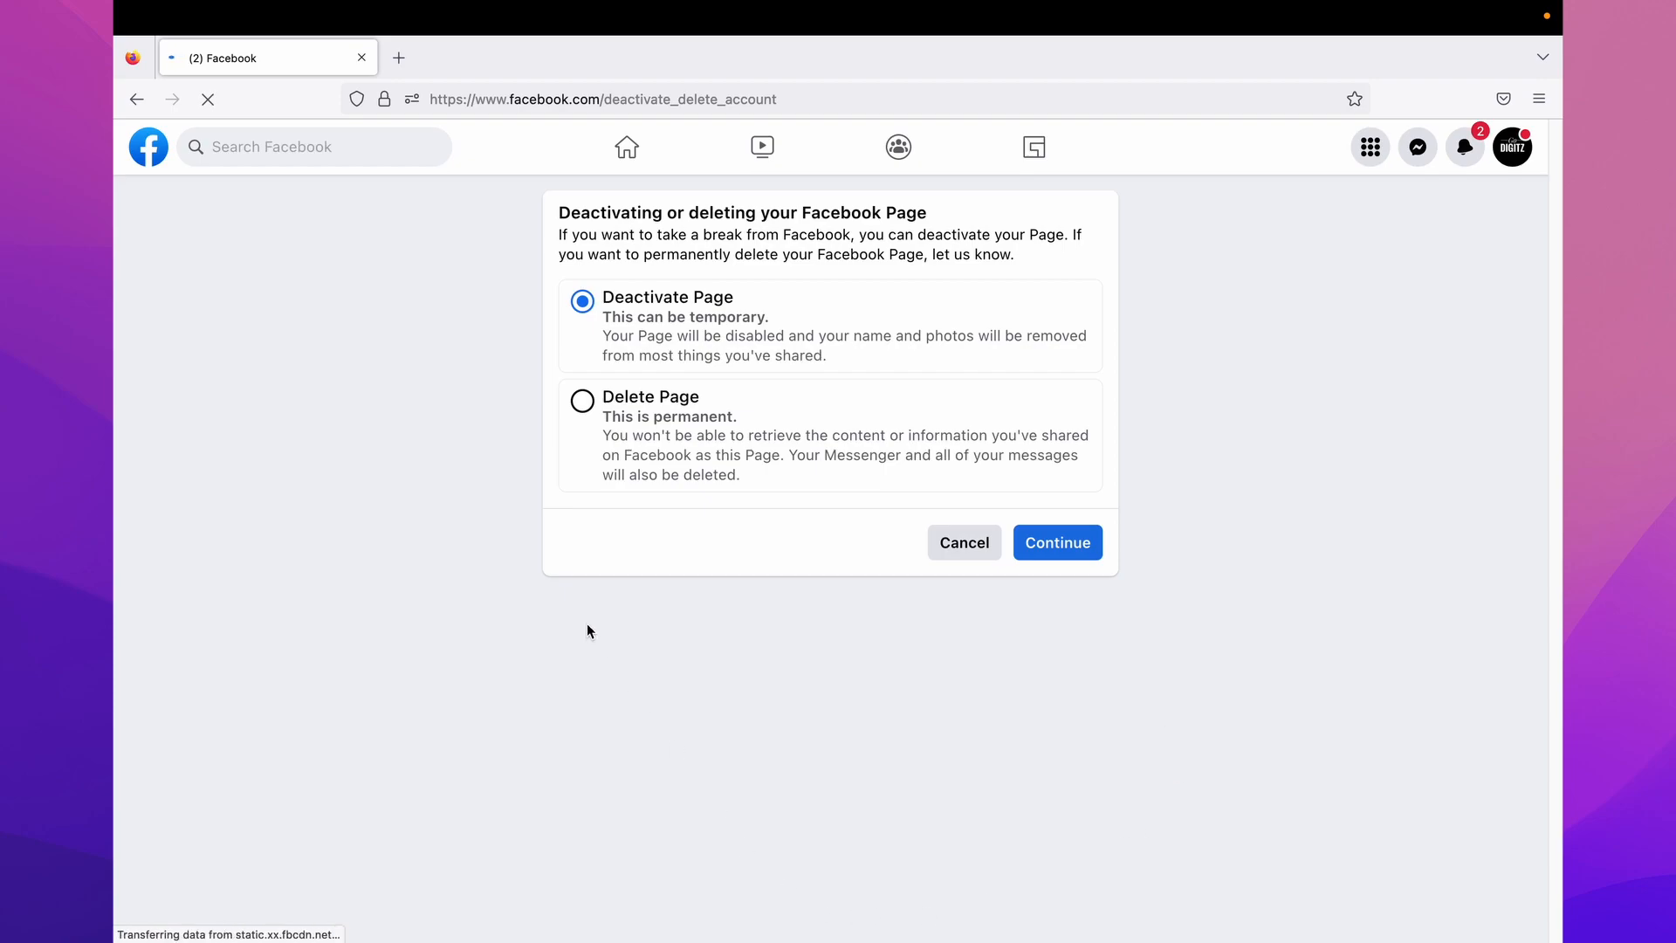
pyautogui.moveTo(610, 231)
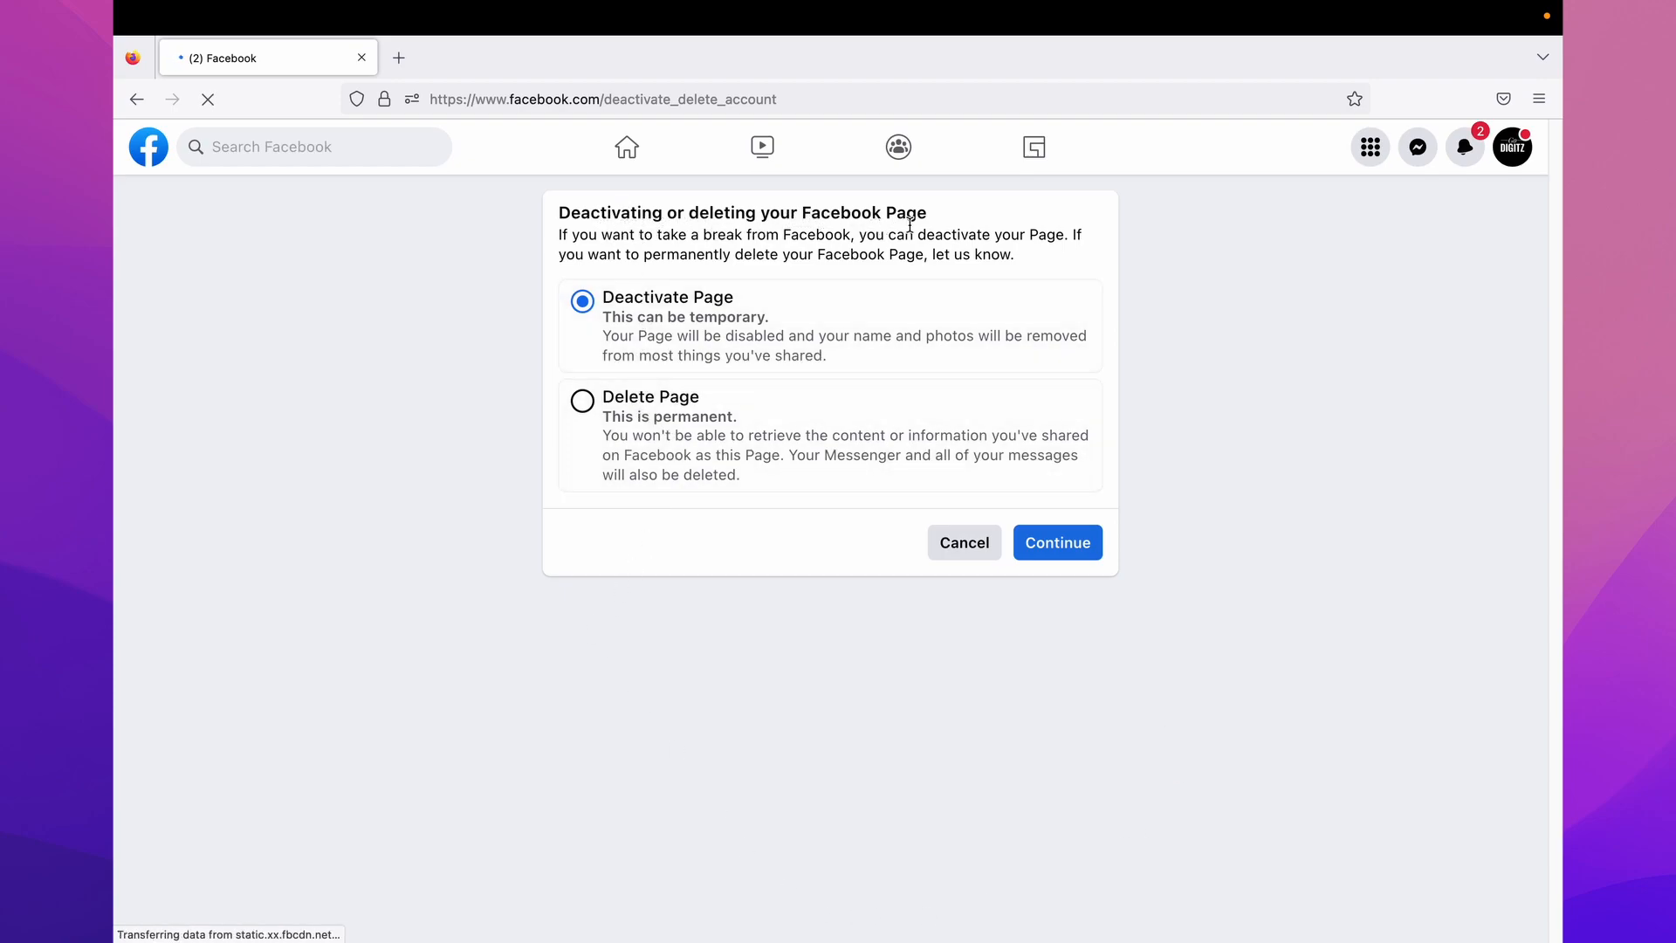
pyautogui.moveTo(671, 326)
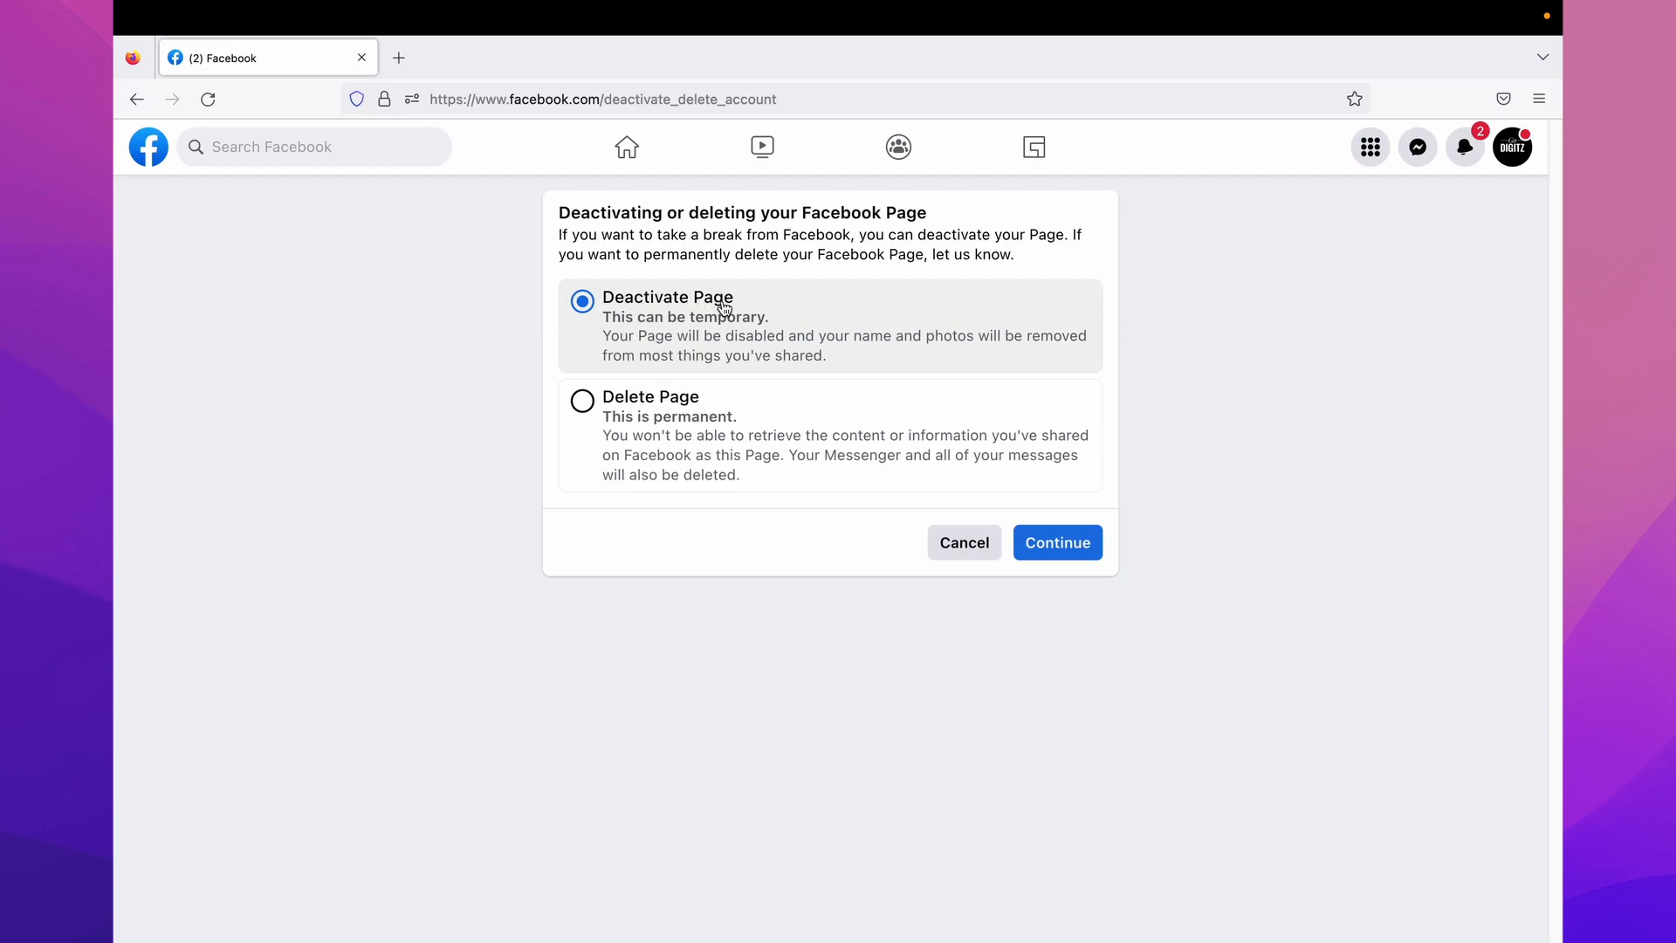
pyautogui.moveTo(631, 627)
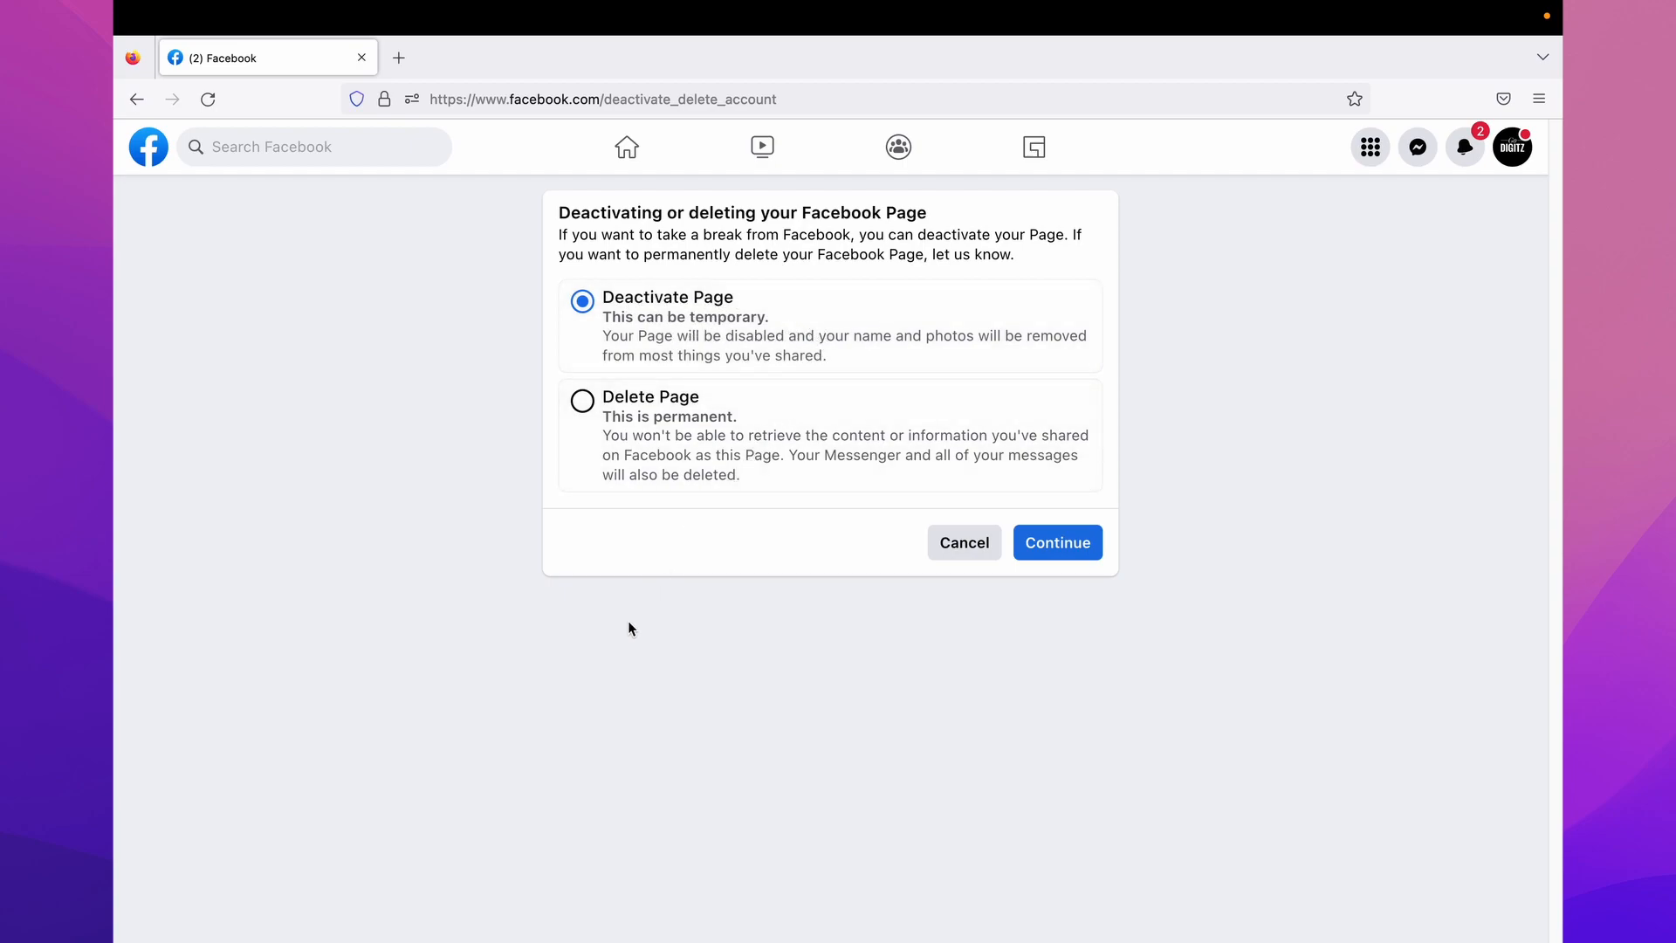
pyautogui.moveTo(702, 433)
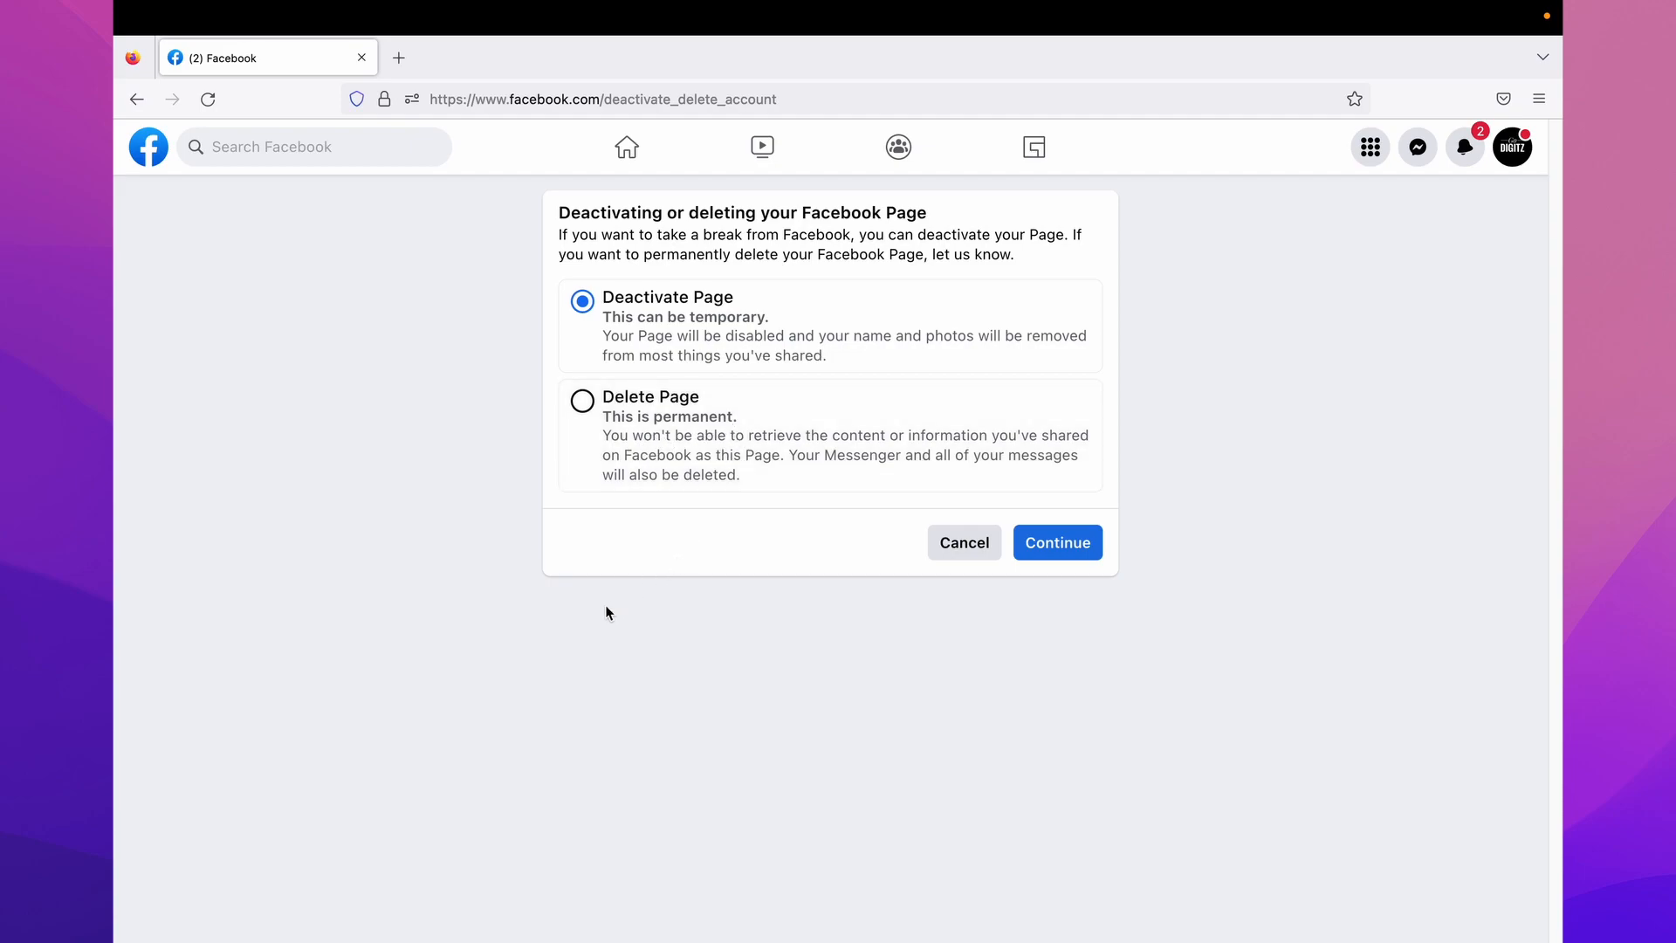
# - Select Delete Page and continue to the Permanently delete Page dialog
pyautogui.click(582, 402)
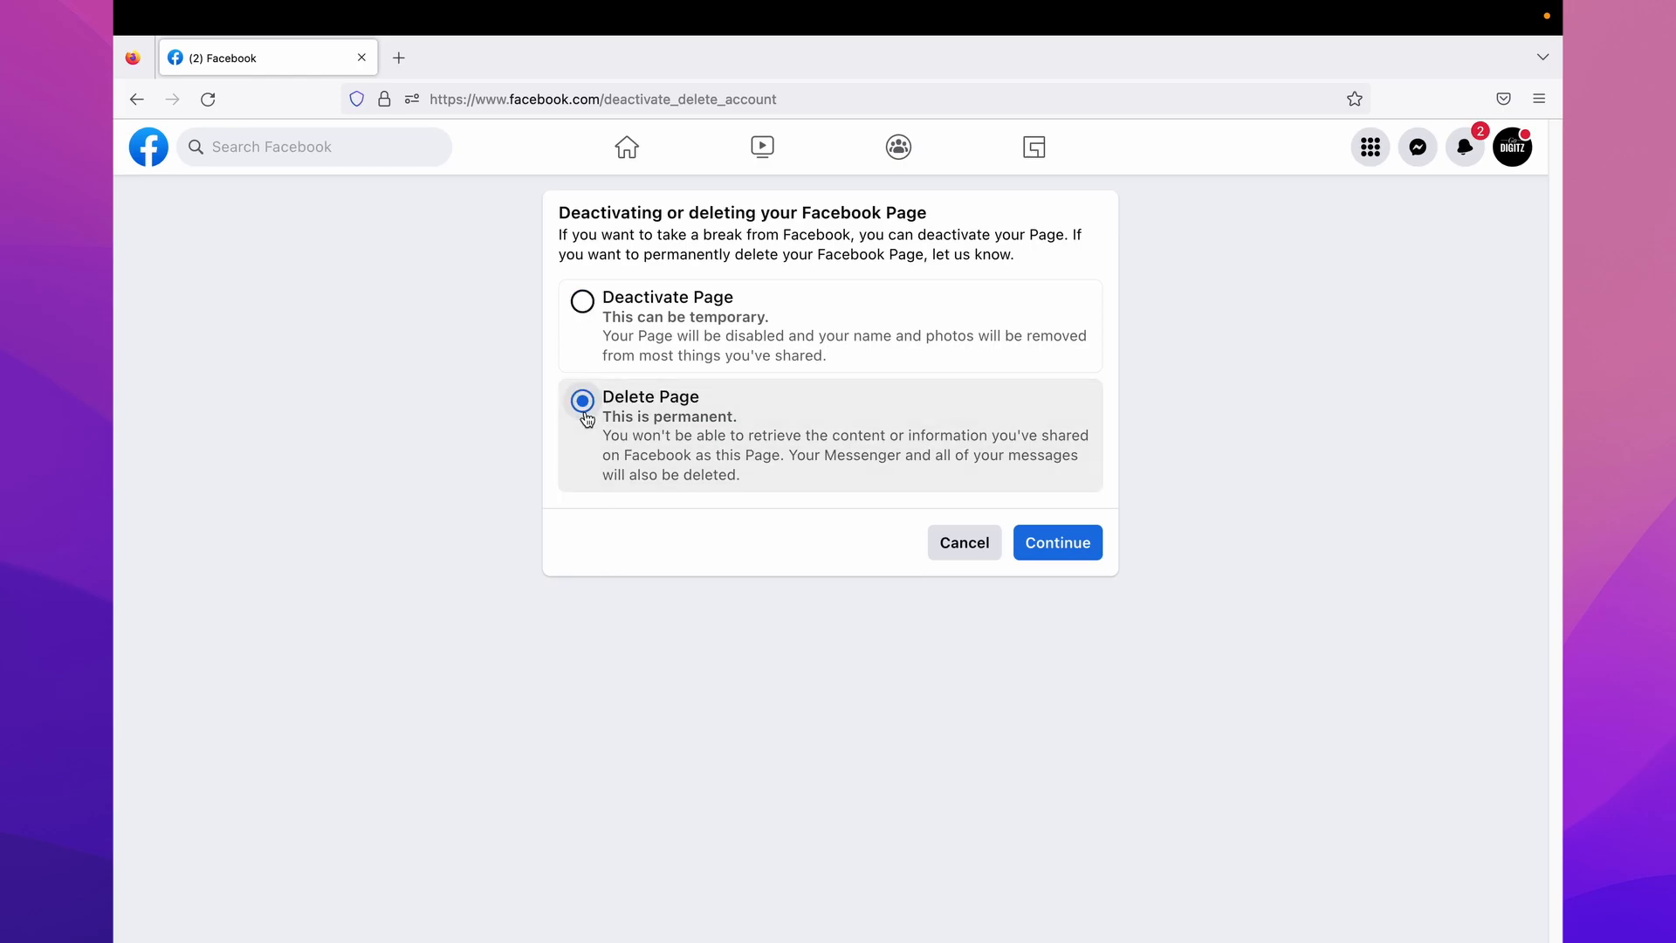
pyautogui.click(1059, 542)
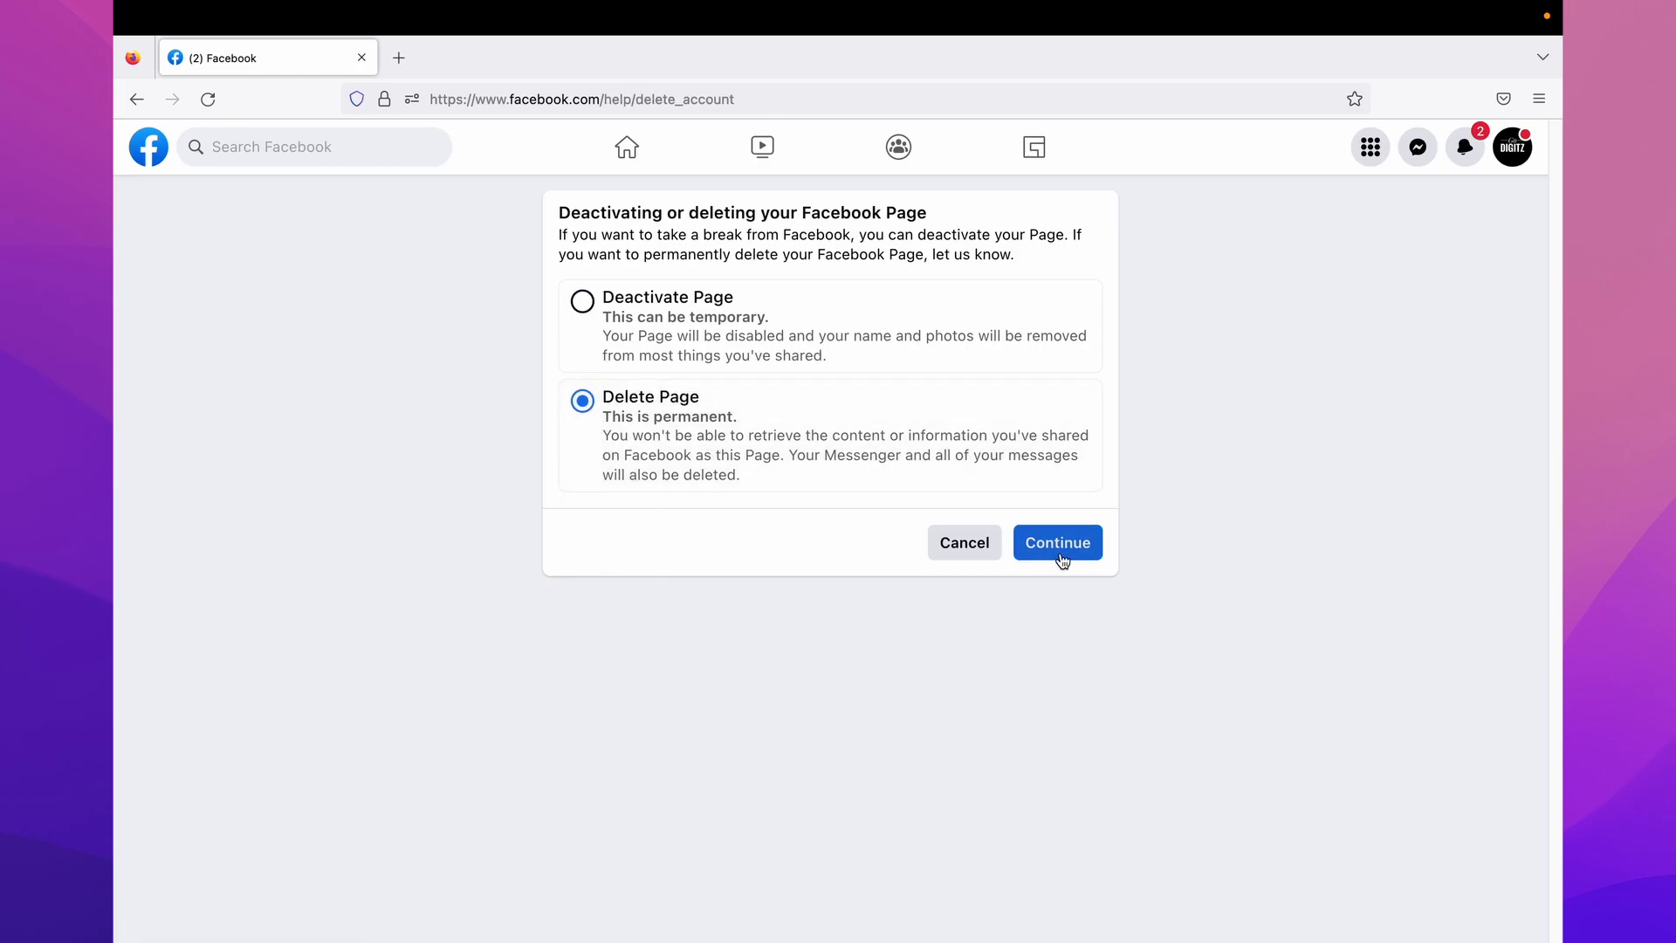
pyautogui.click(1058, 541)
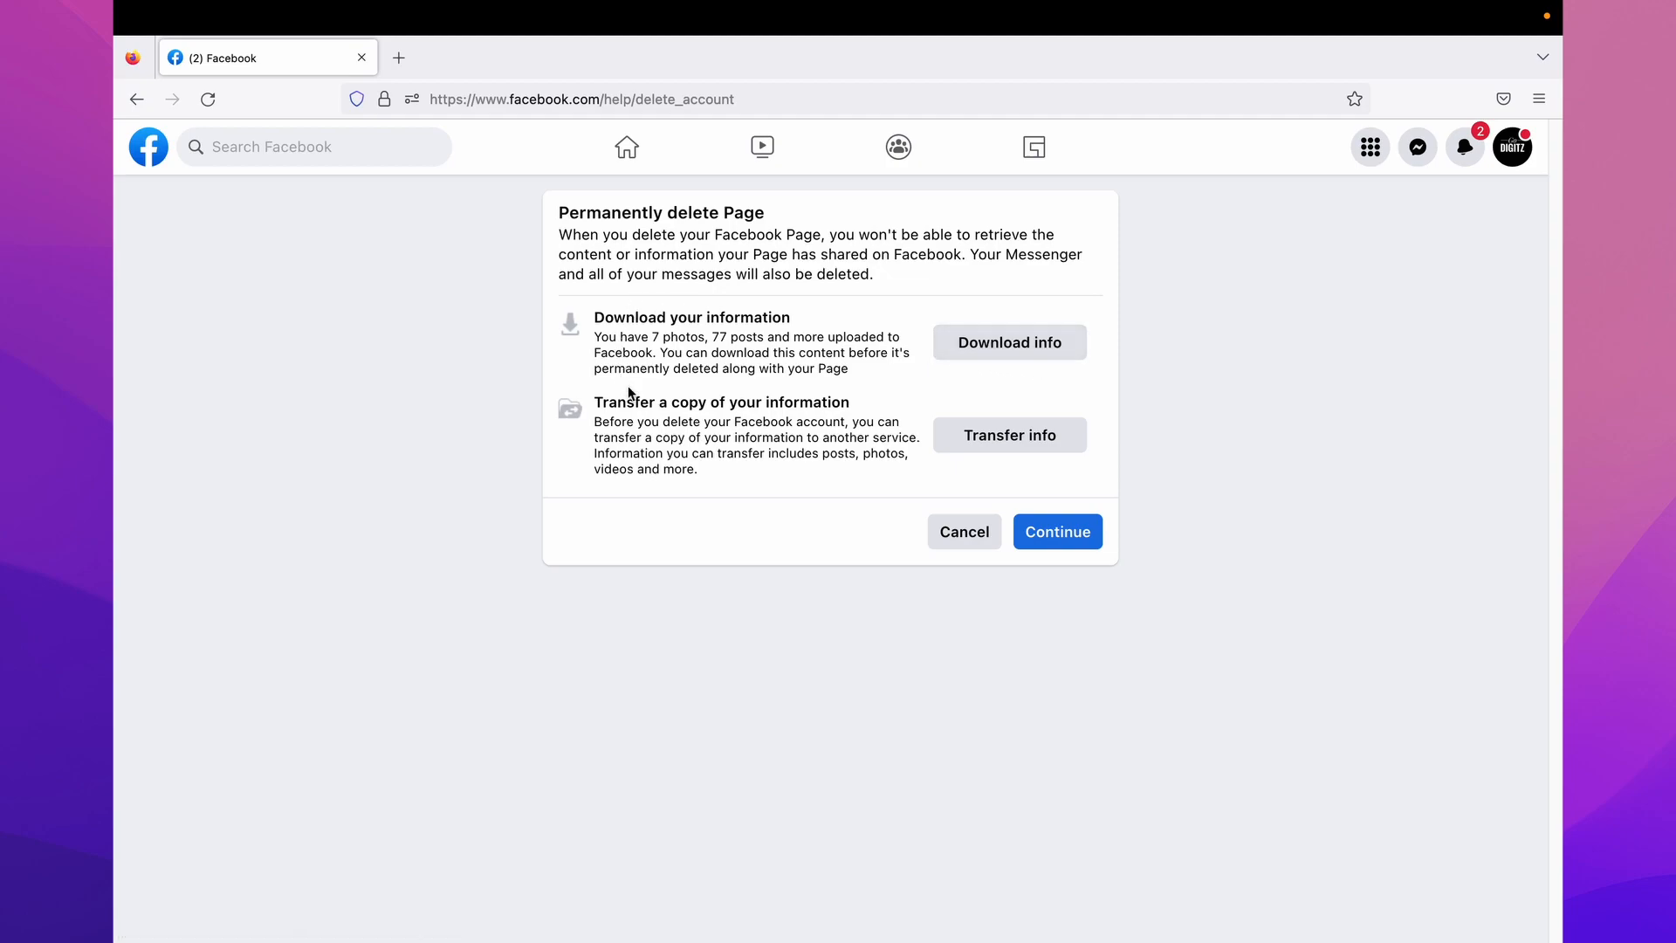
pyautogui.moveTo(998, 447)
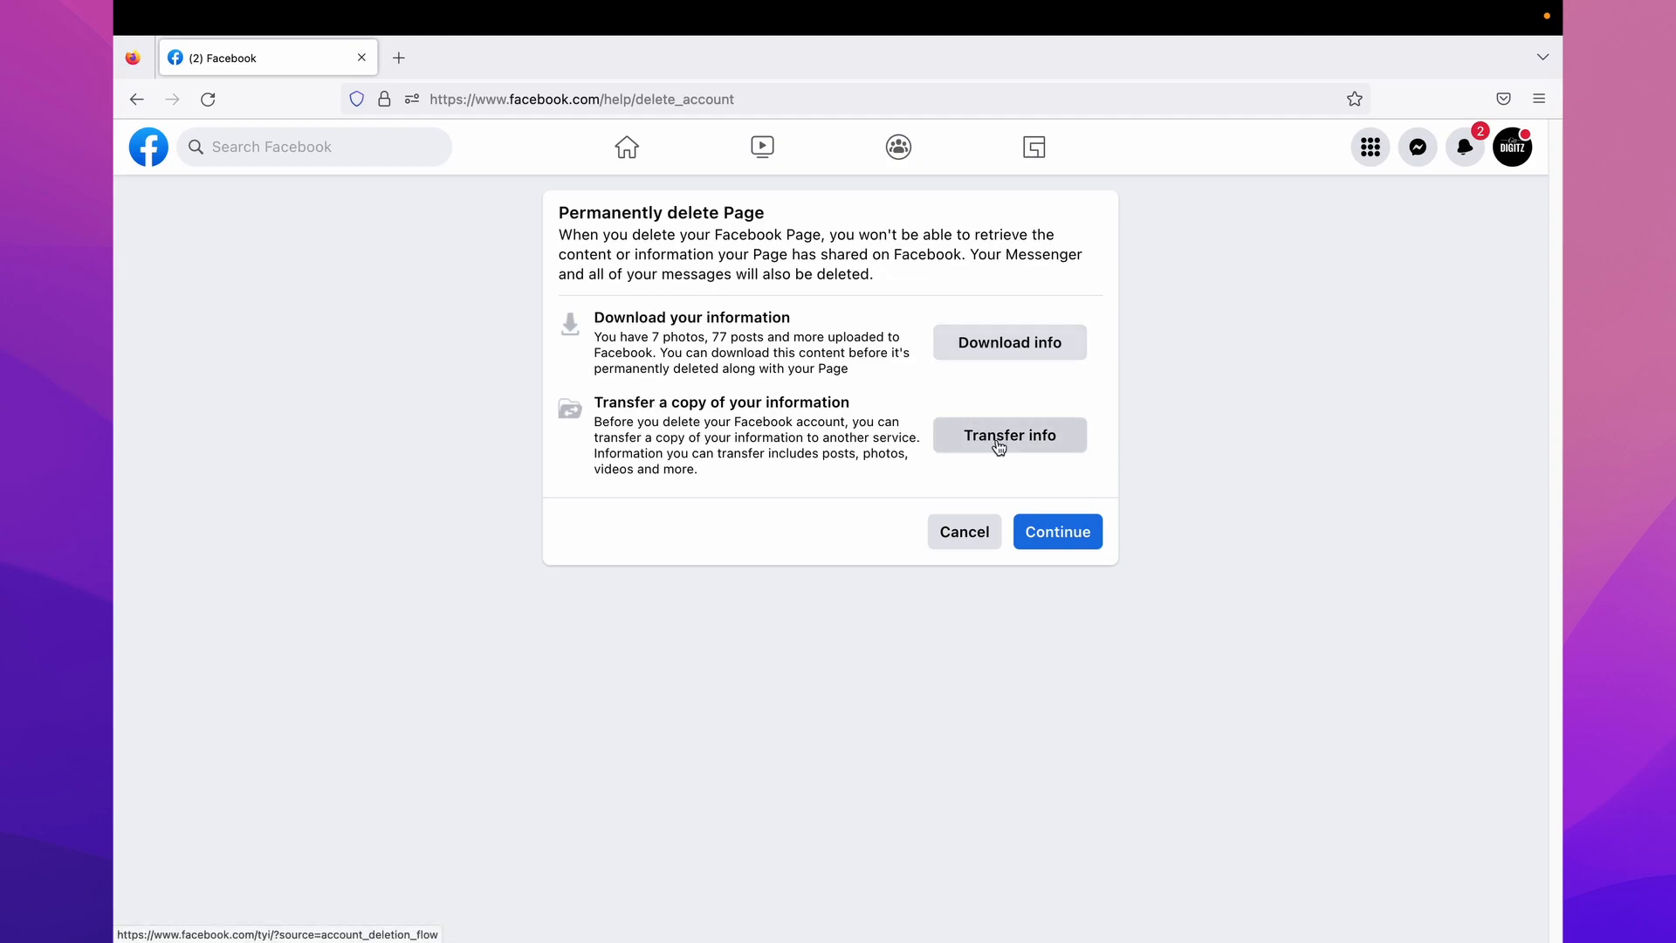
pyautogui.moveTo(1196, 643)
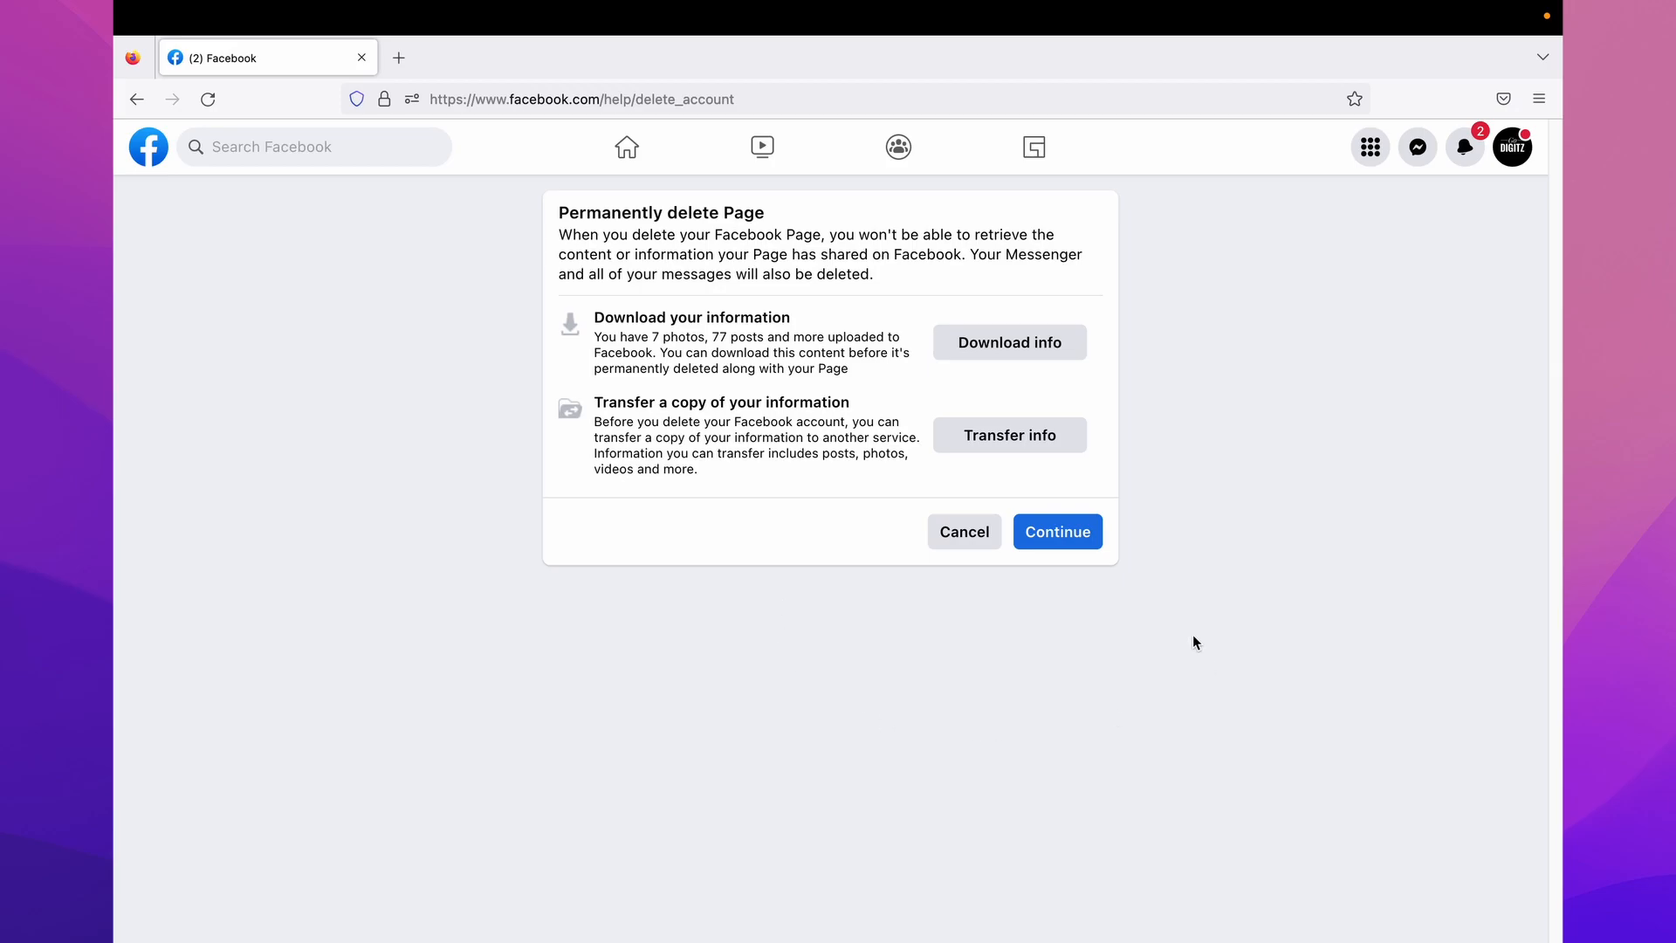
pyautogui.moveTo(1038, 664)
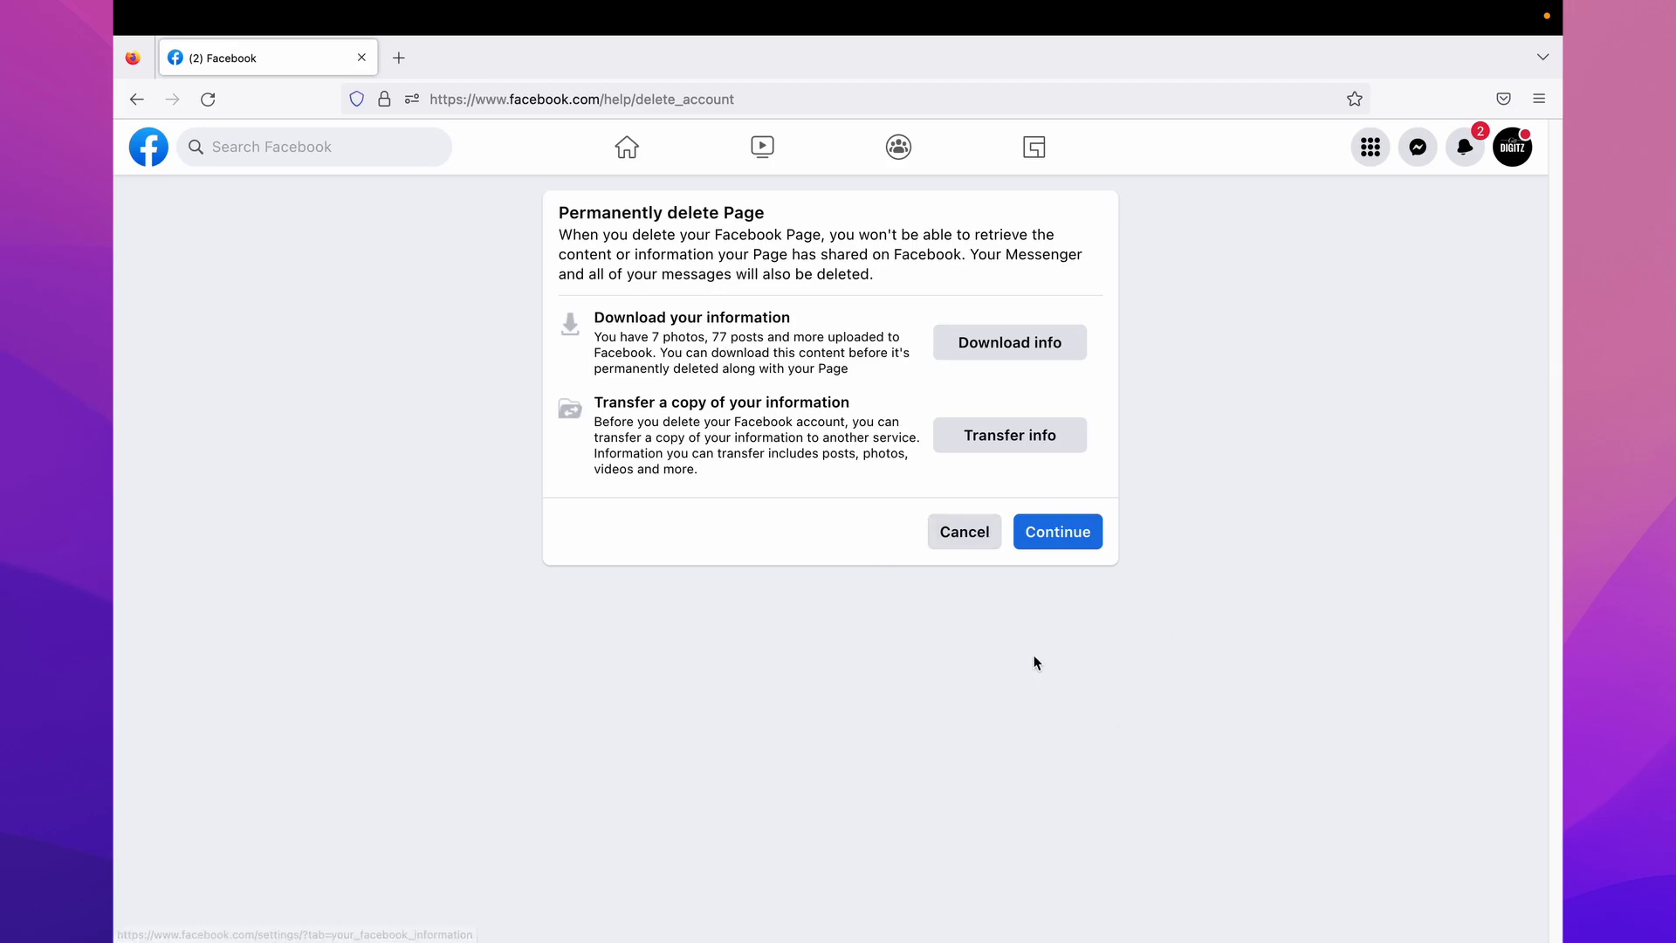
pyautogui.click(1058, 531)
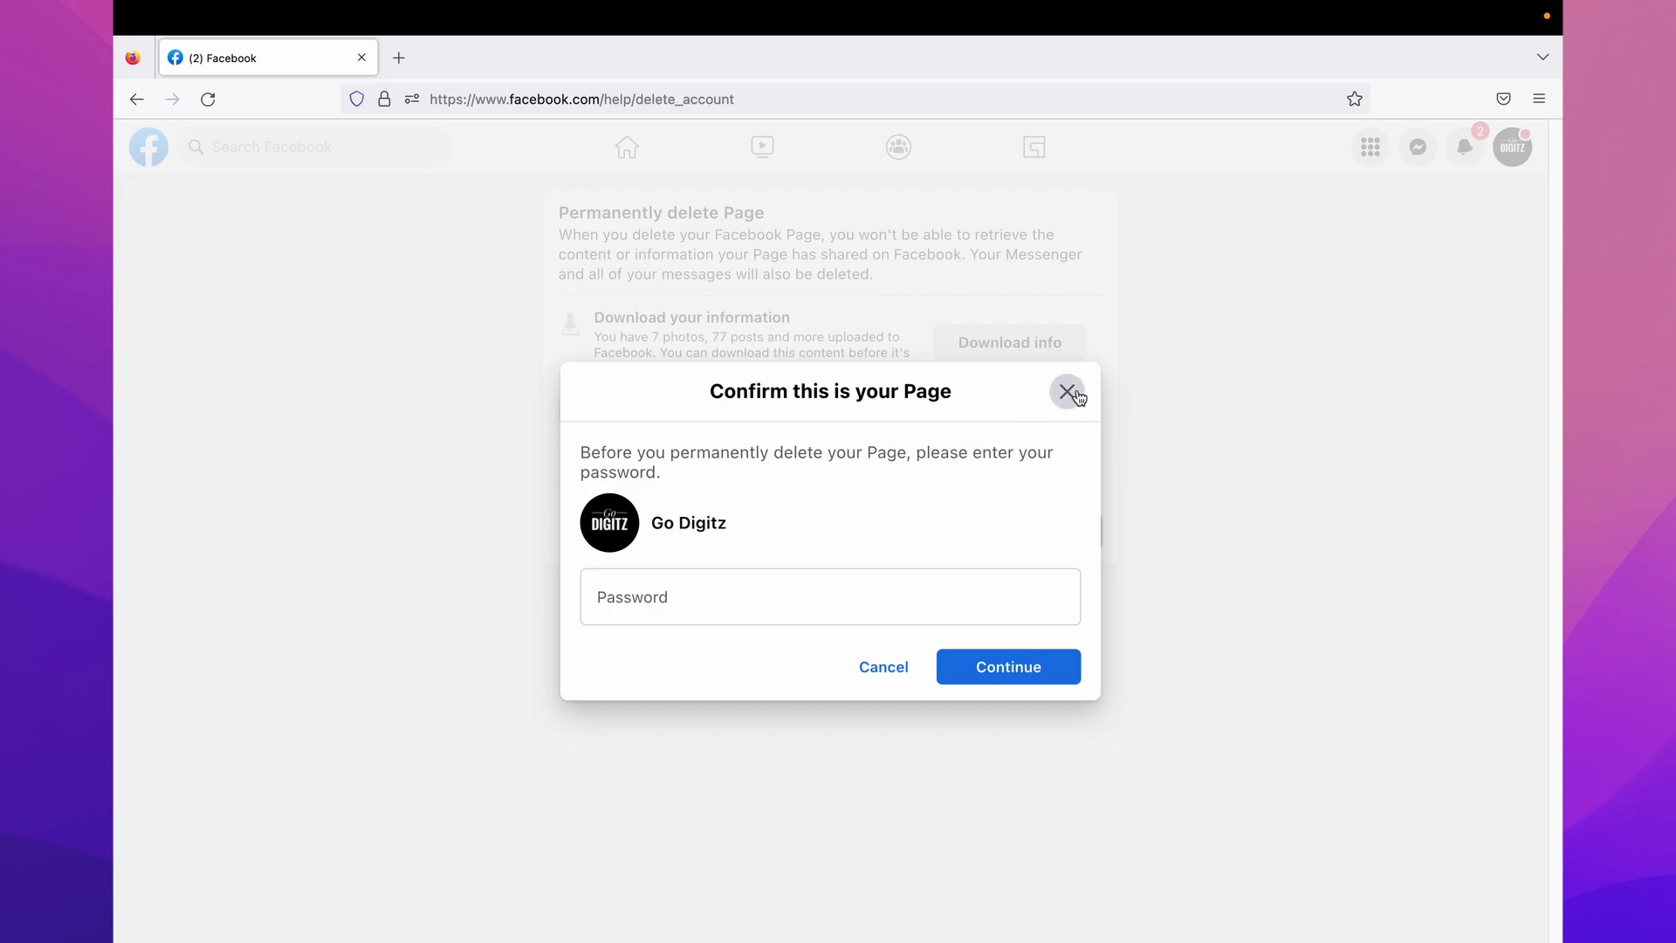
pyautogui.click(1069, 391)
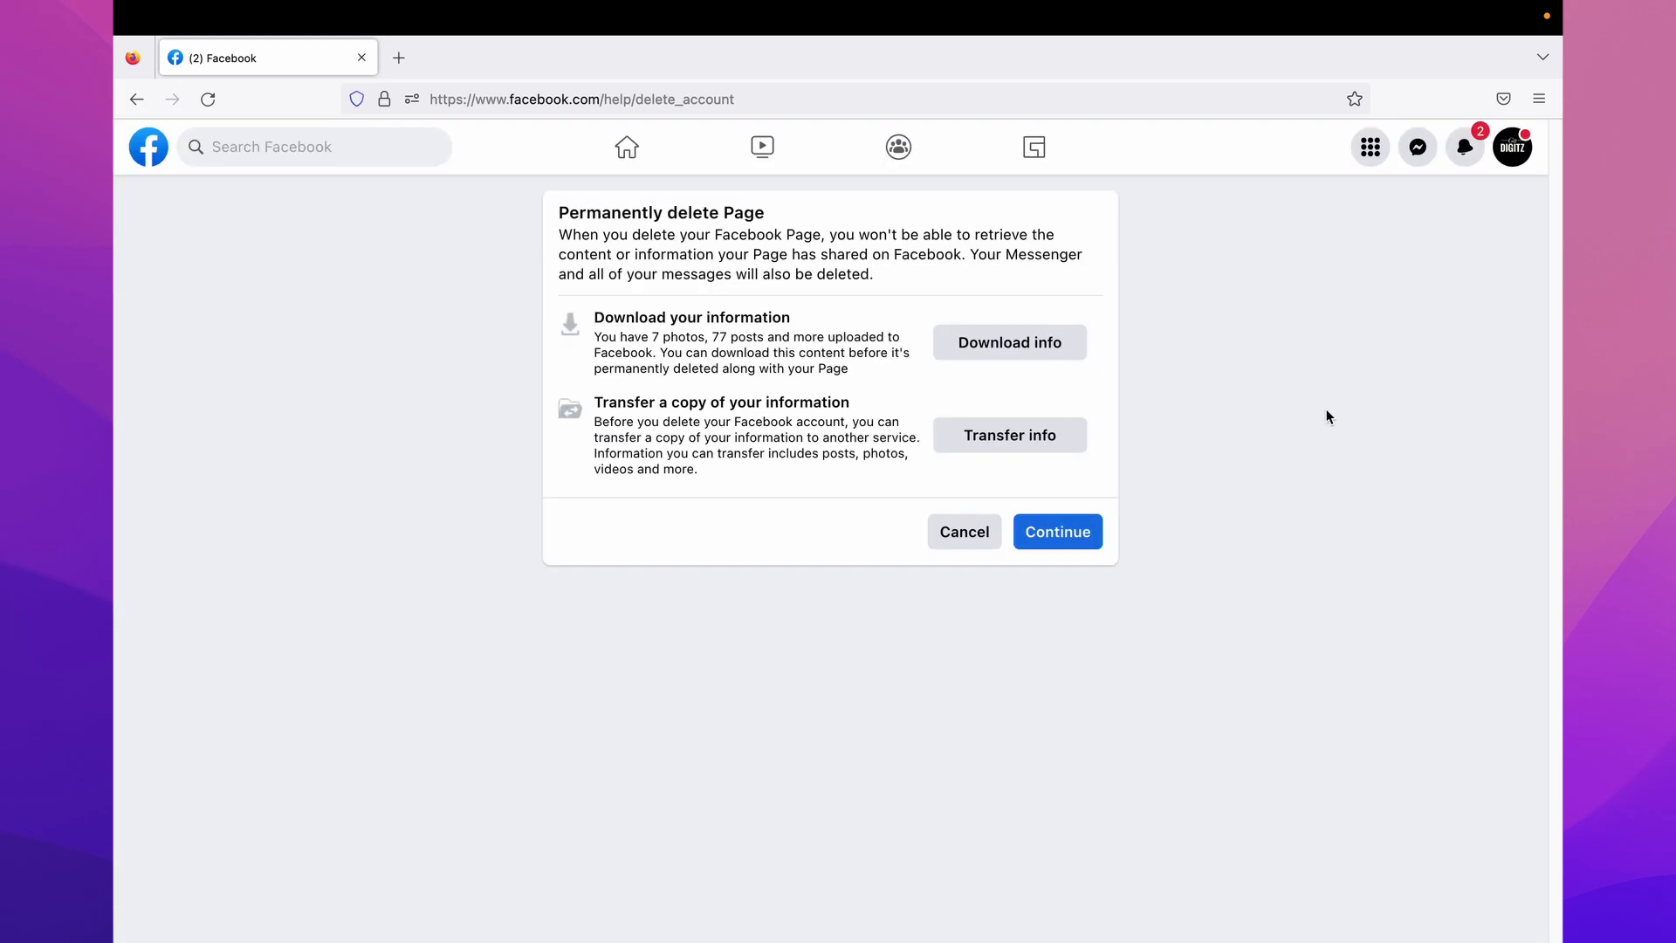